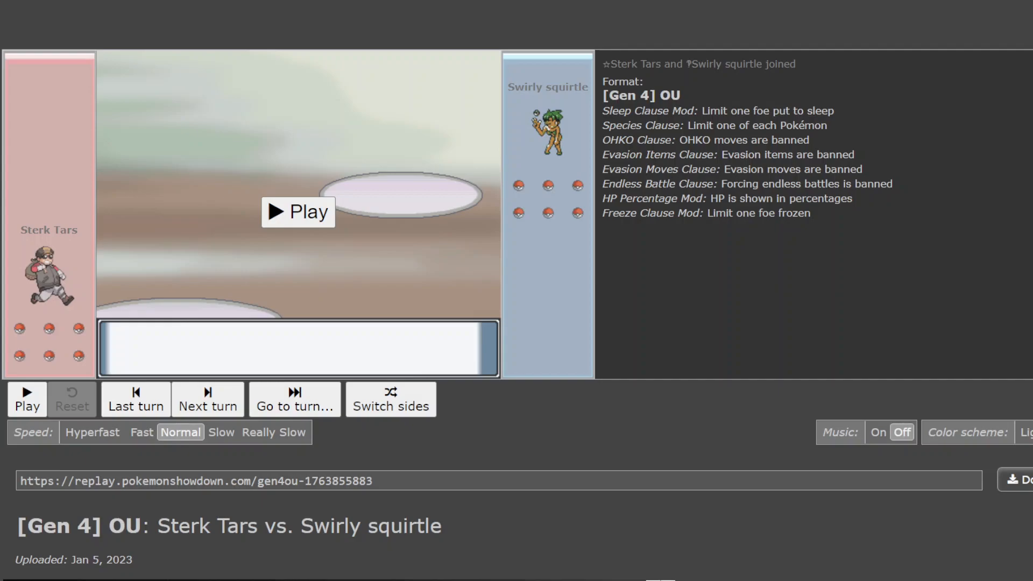
pyautogui.moveTo(291, 183)
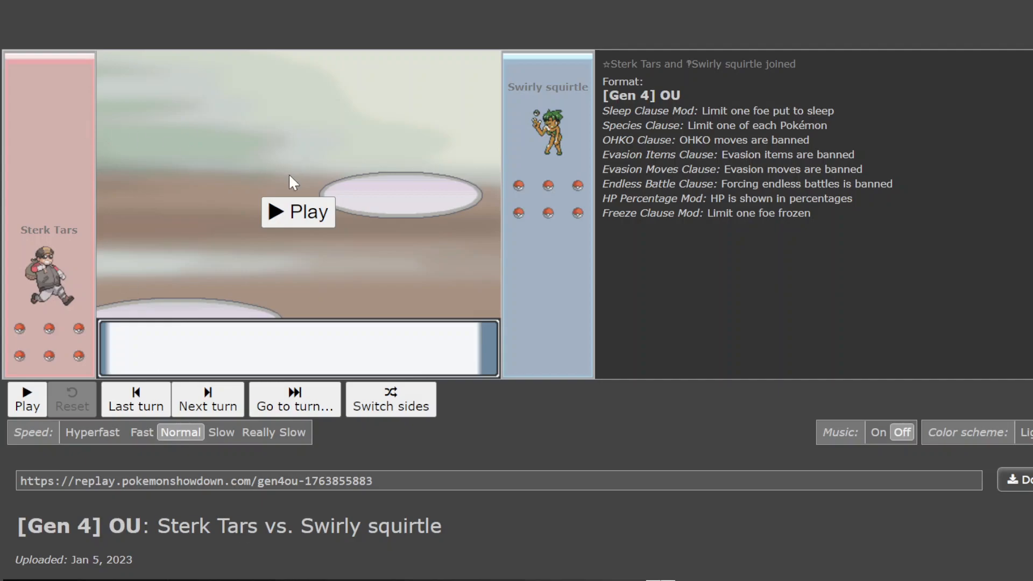
pyautogui.moveTo(298, 212)
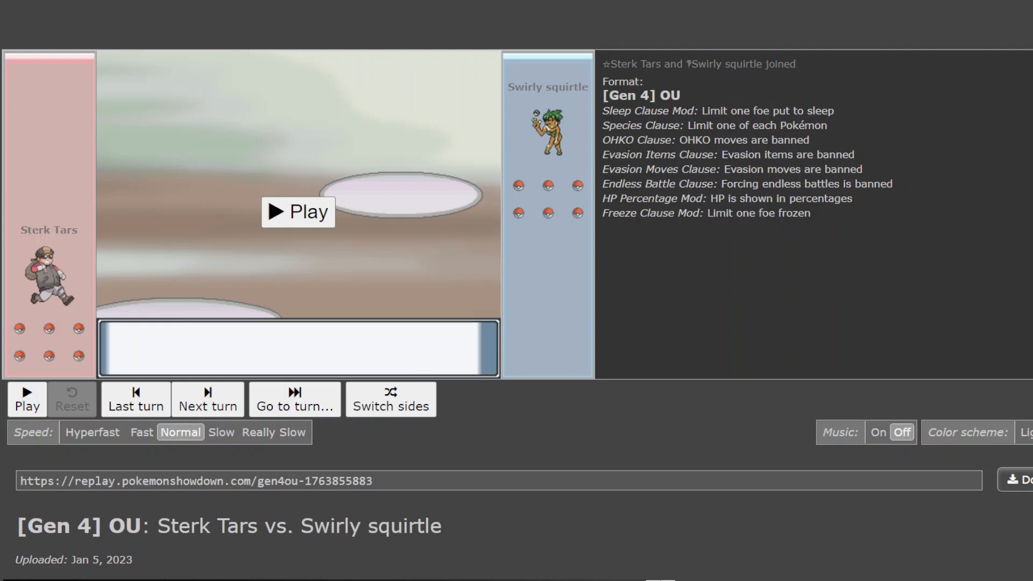
pyautogui.moveTo(338, 236)
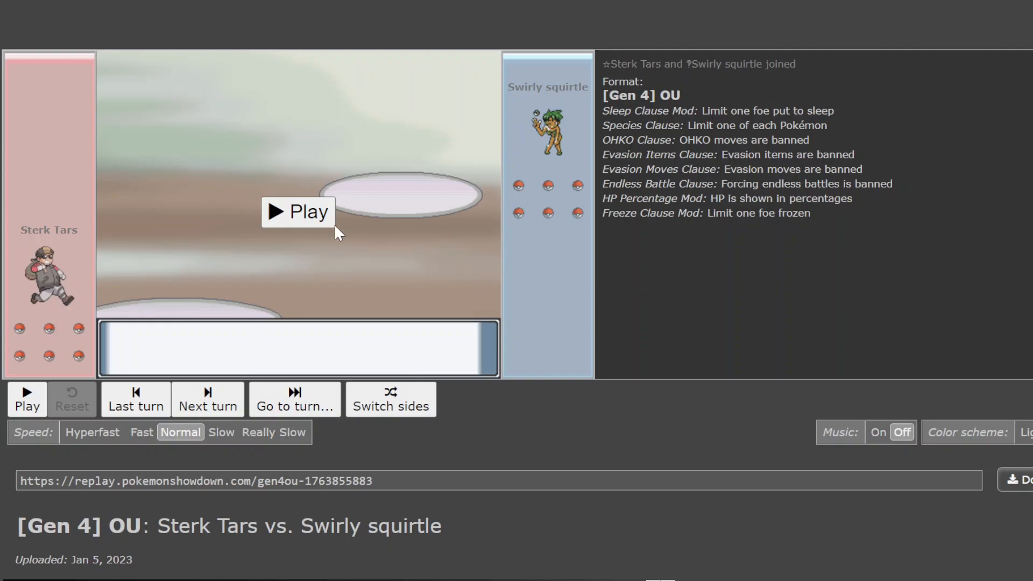
# Start the replay, pause briefly on the leads, then play into Turn 1 where Breloom Spores Clefable
pyautogui.click(298, 212)
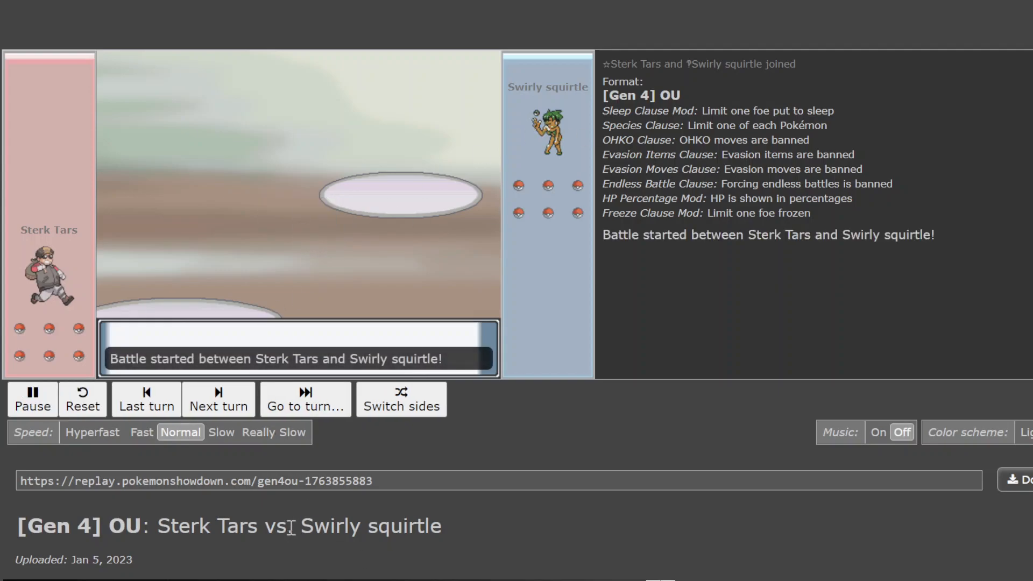
pyautogui.click(32, 400)
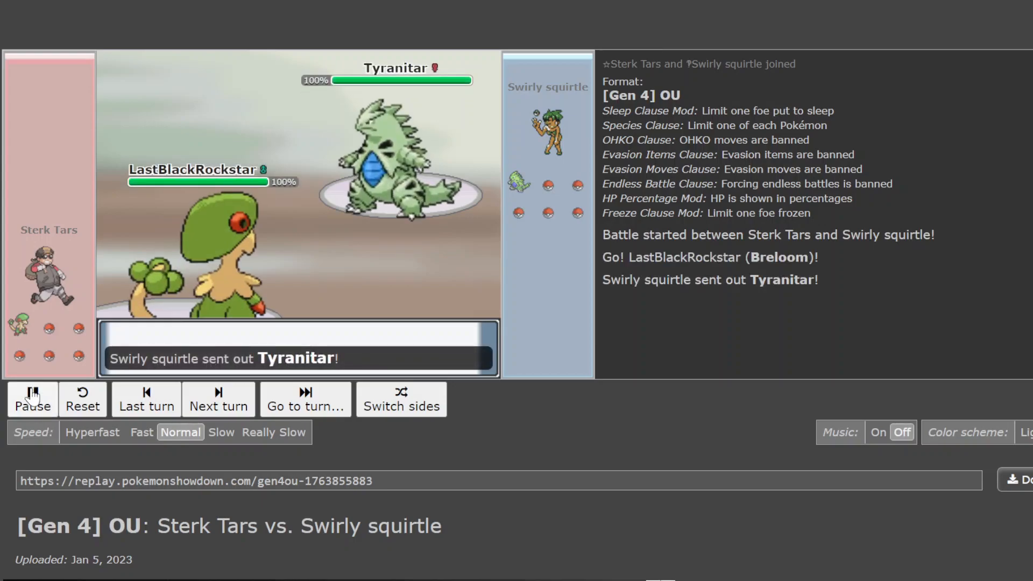
pyautogui.click(32, 399)
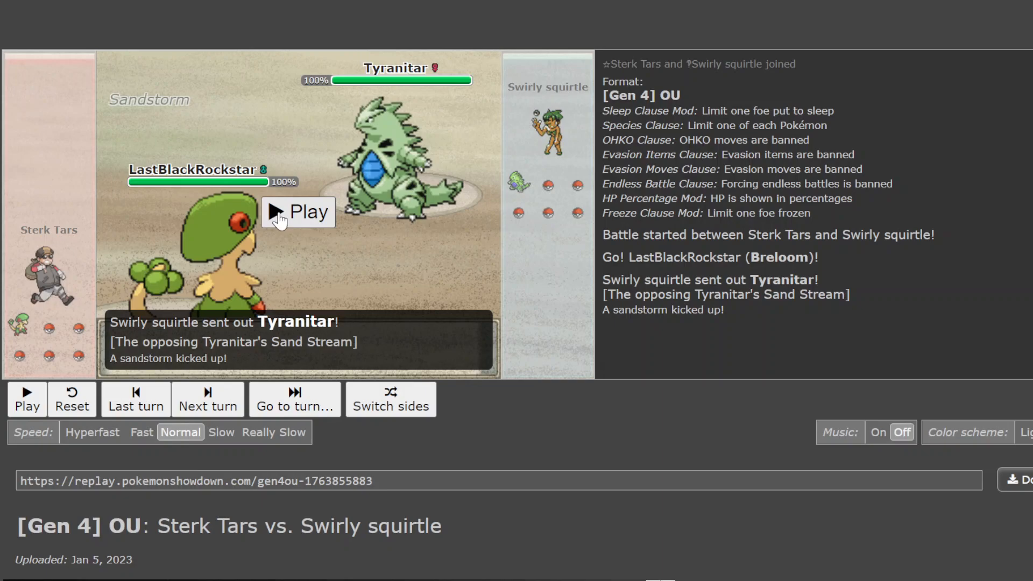
pyautogui.moveTo(235, 190)
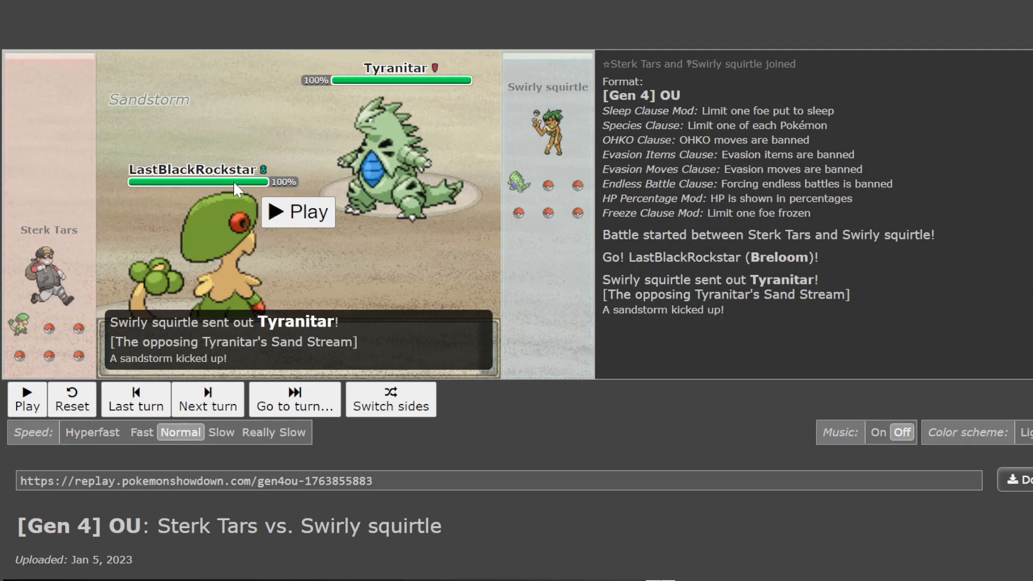
pyautogui.moveTo(267, 198)
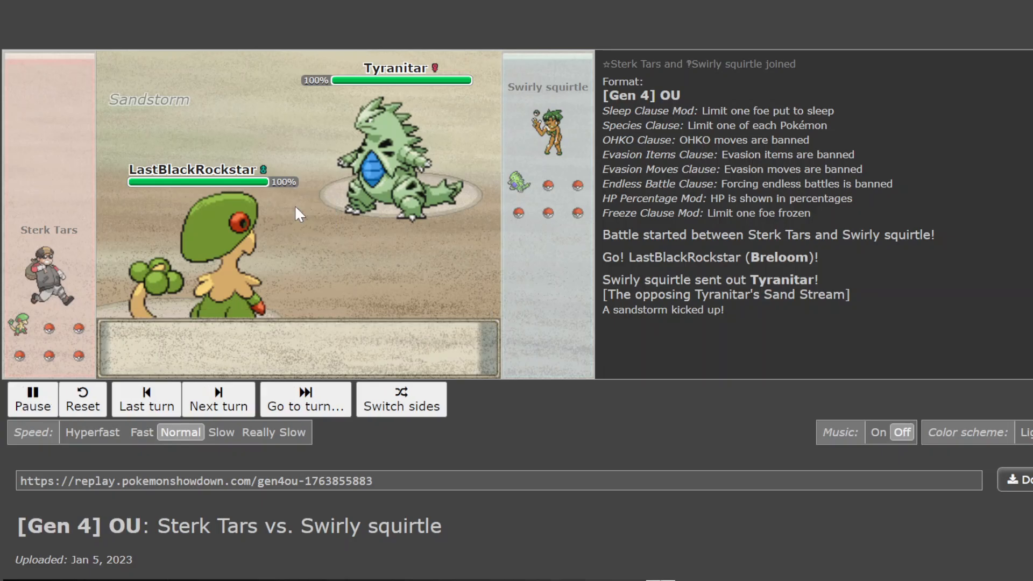
pyautogui.click(219, 398)
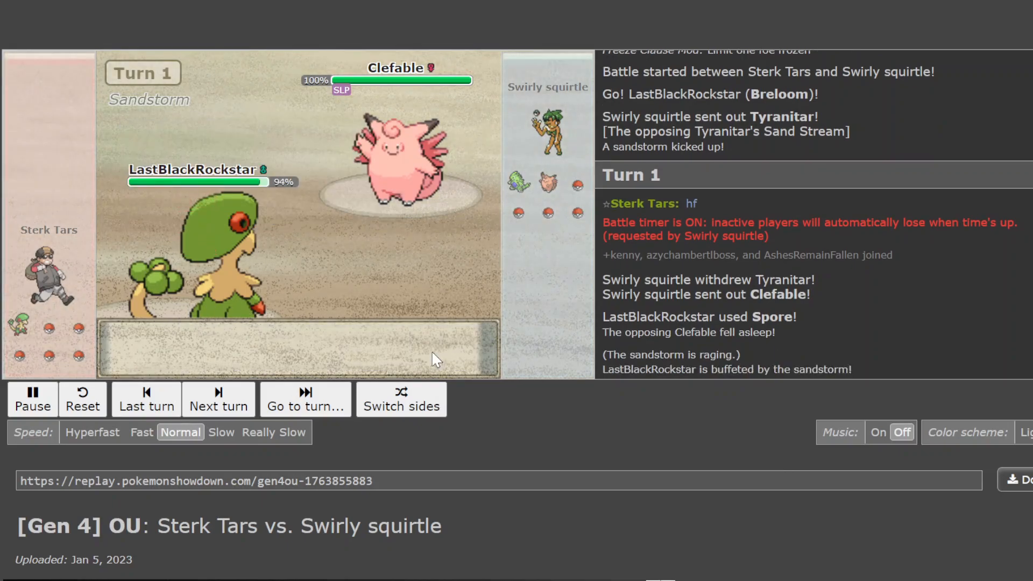
# Advance to Turn 3, then resume into Turn 4 with Skarmory's Spikes, Heatran in and Roost
pyautogui.click(219, 398)
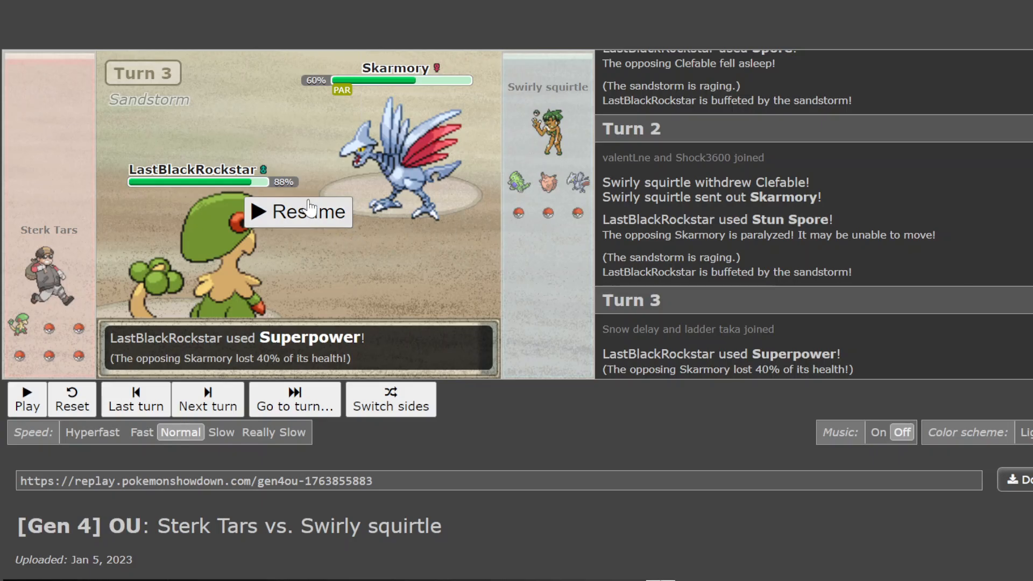
pyautogui.click(297, 212)
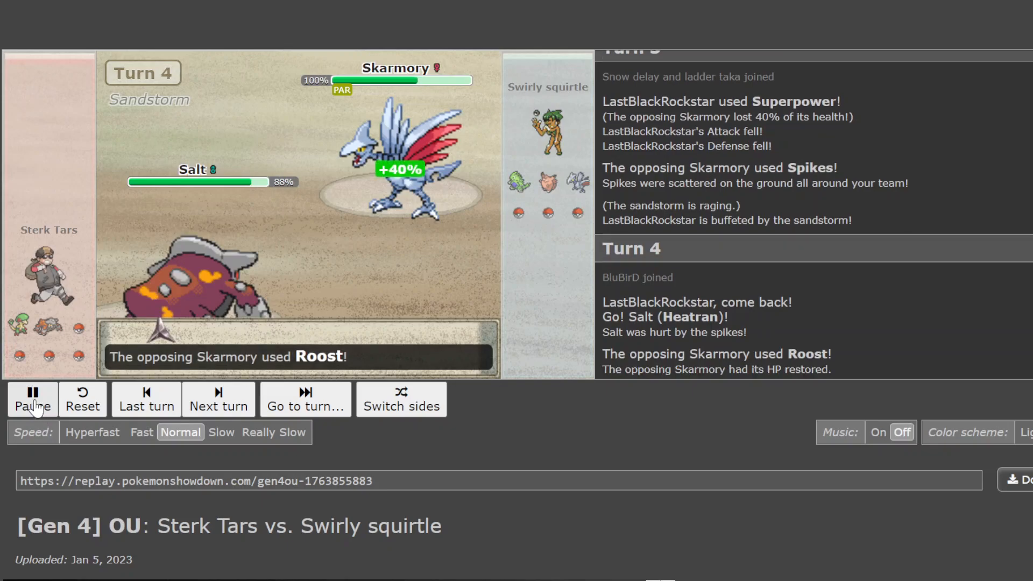
# Play into Turn 5 and pause after Heatran's Fire Blast burns Tyranitar down to 65%
pyautogui.click(32, 400)
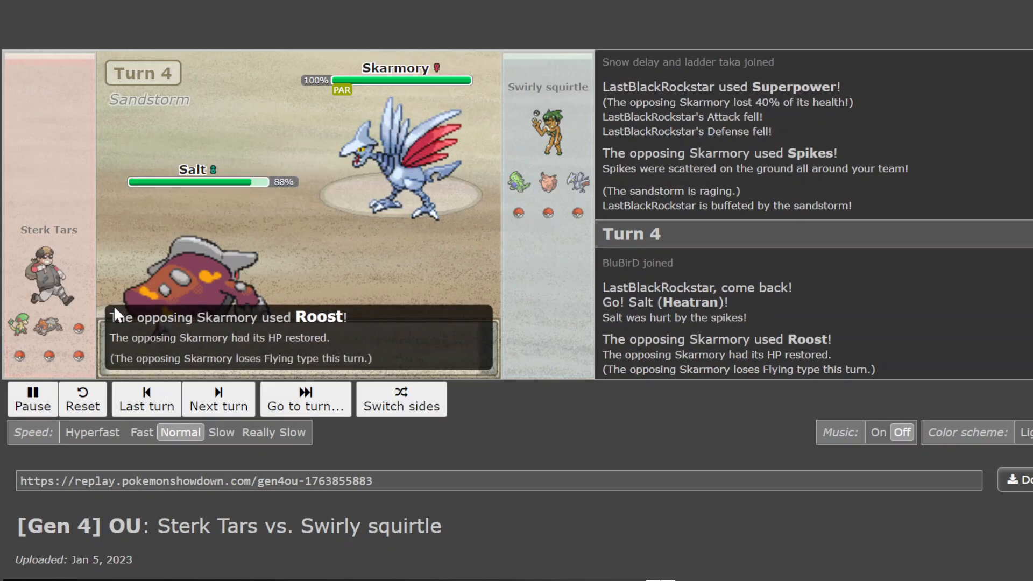
pyautogui.click(219, 399)
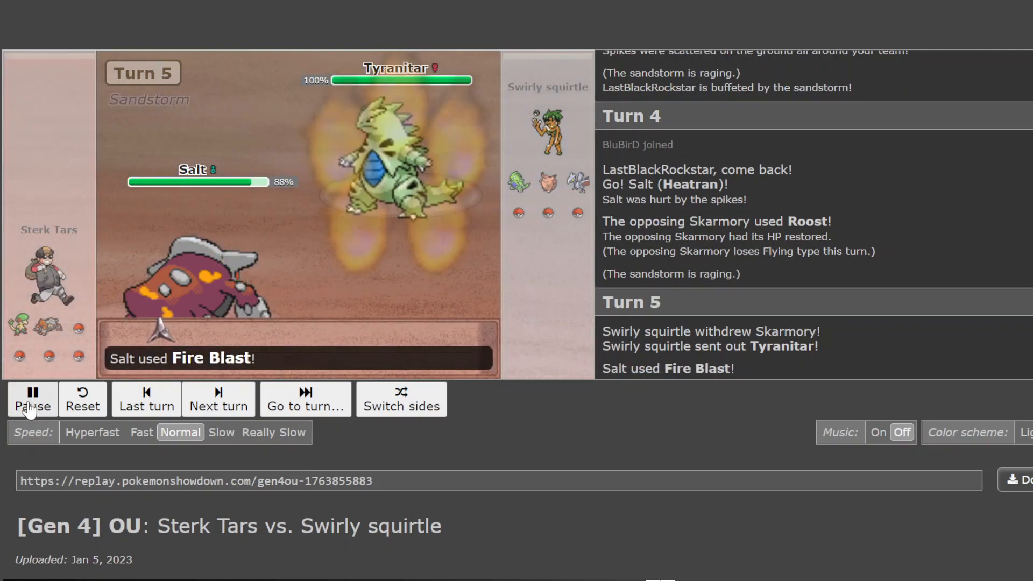
pyautogui.click(33, 400)
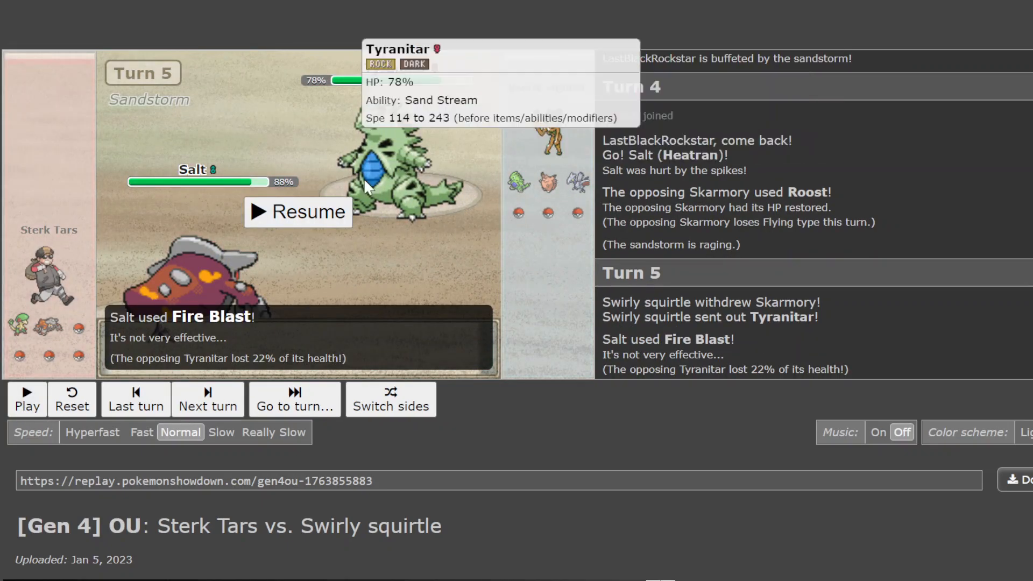
pyautogui.moveTo(521, 183)
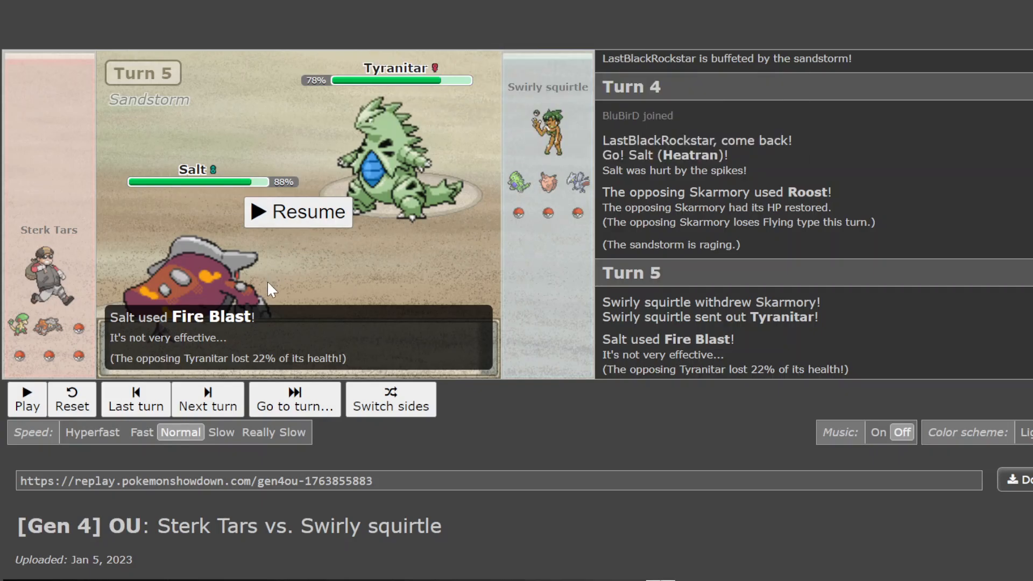
pyautogui.moveTo(76, 328)
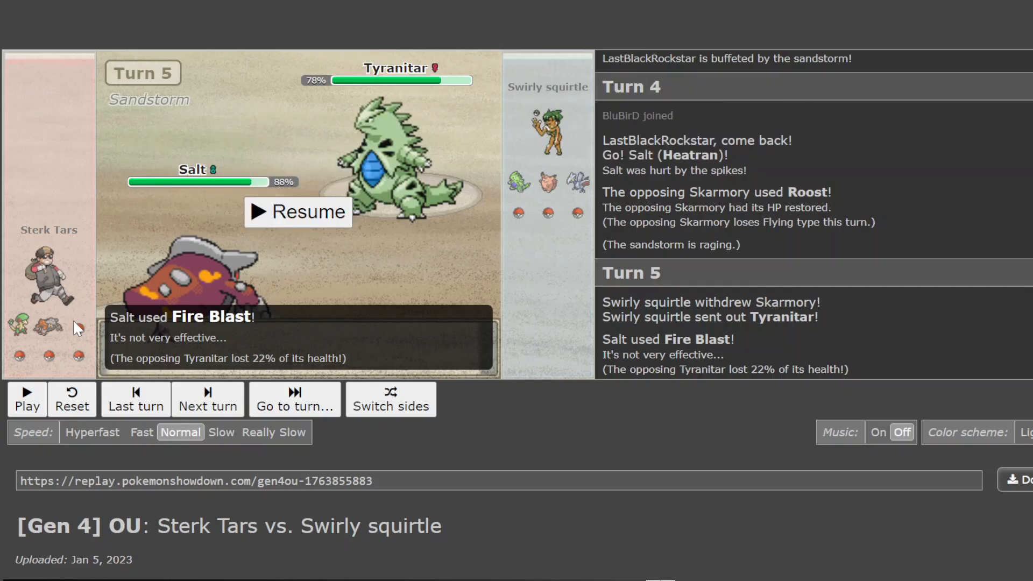
pyautogui.moveTo(111, 315)
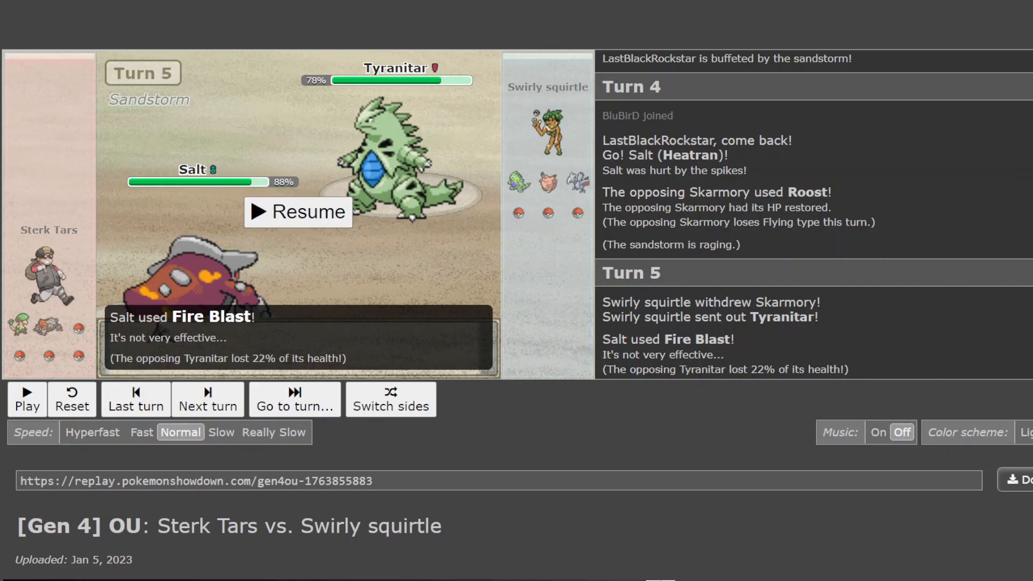
pyautogui.moveTo(319, 259)
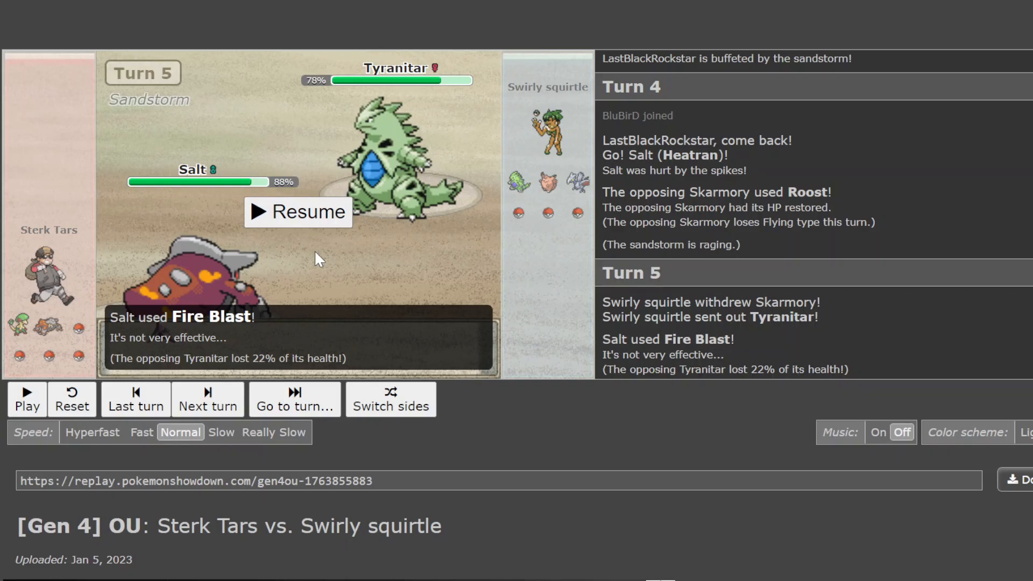
pyautogui.moveTo(382, 174)
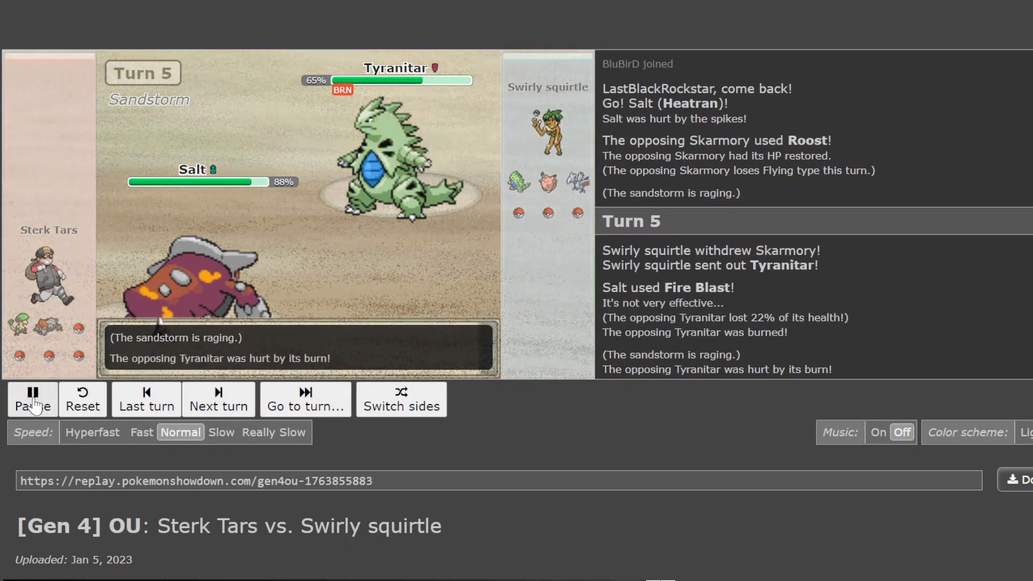
# Advance through Turn 6 with a brief pause, reaching Turn 7 where Superpower cuts Skarmory to 66%
pyautogui.click(218, 398)
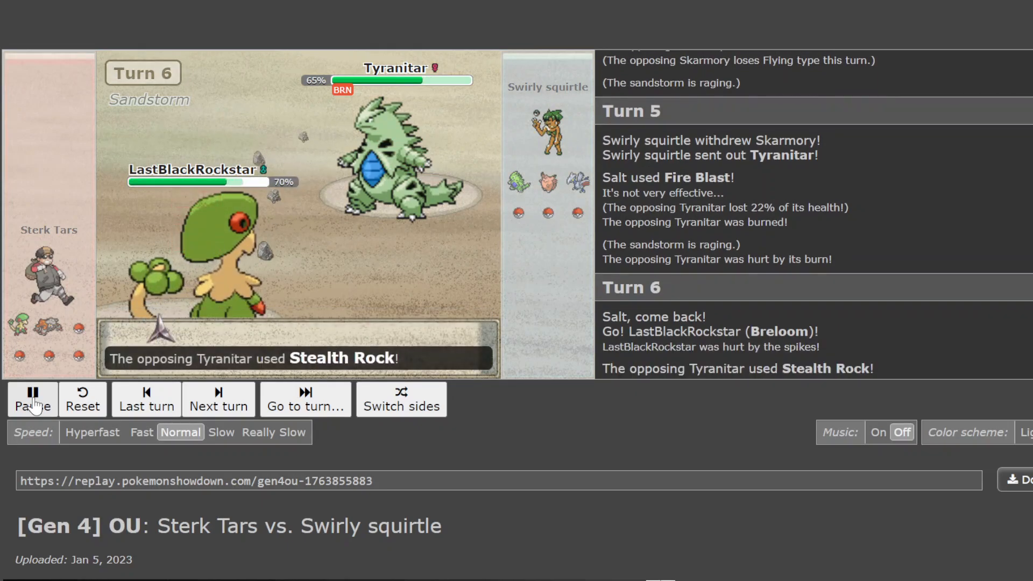
pyautogui.click(31, 400)
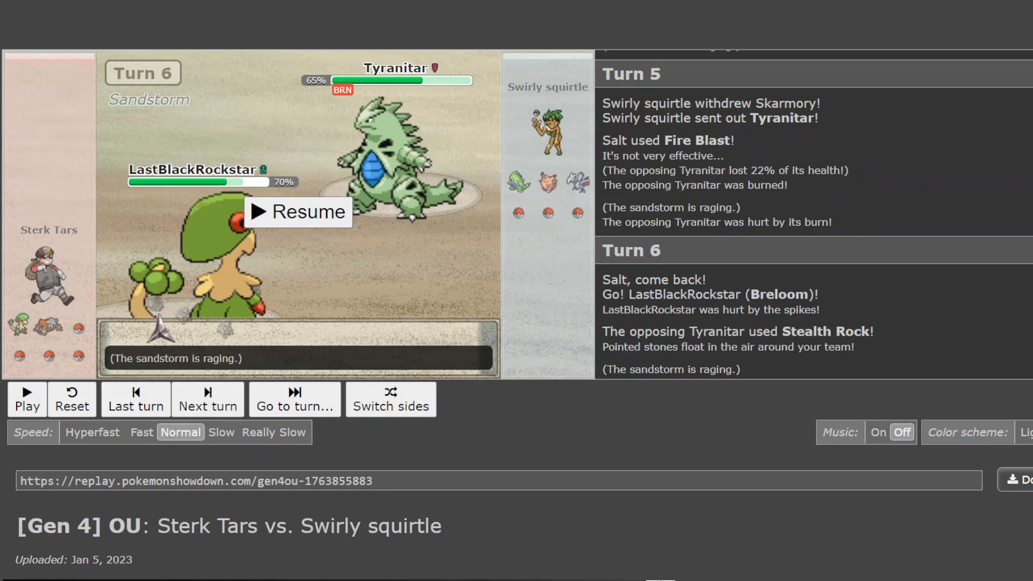
pyautogui.moveTo(333, 187)
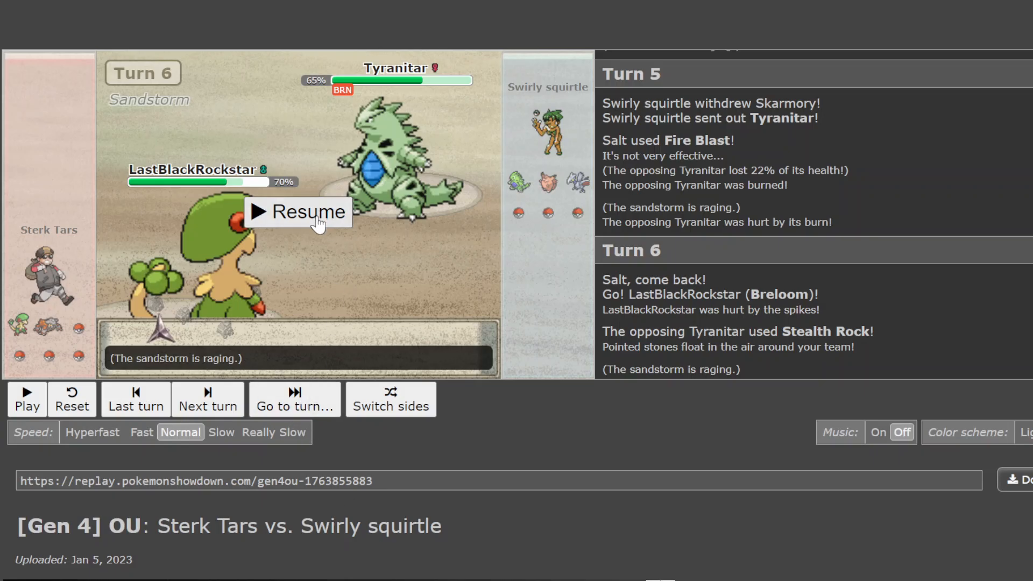
pyautogui.click(297, 212)
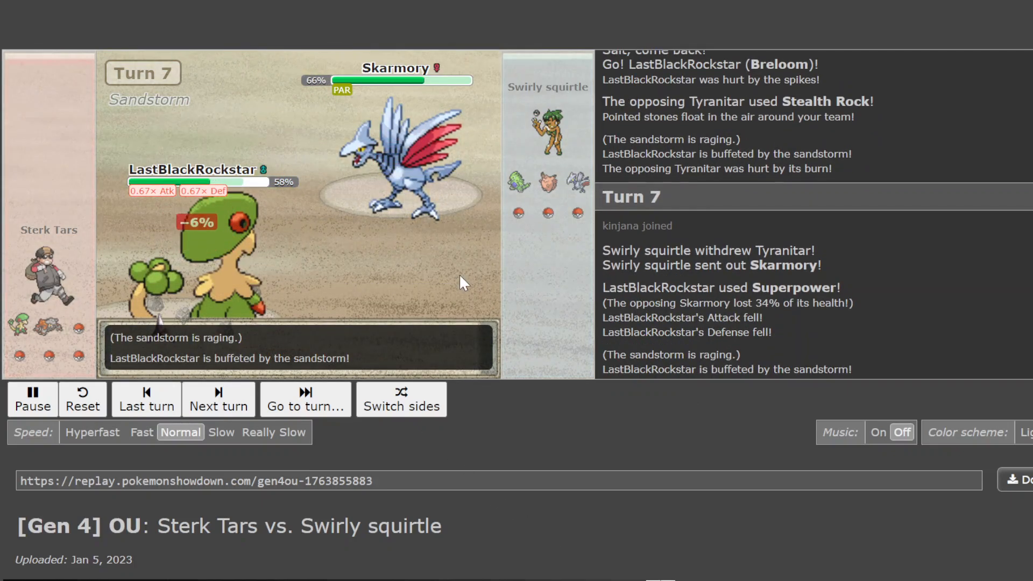
# Play on with a pause at turn 9, reaching Turn 10 where Hydro Pump leaves Skarmory at 12%
pyautogui.click(219, 398)
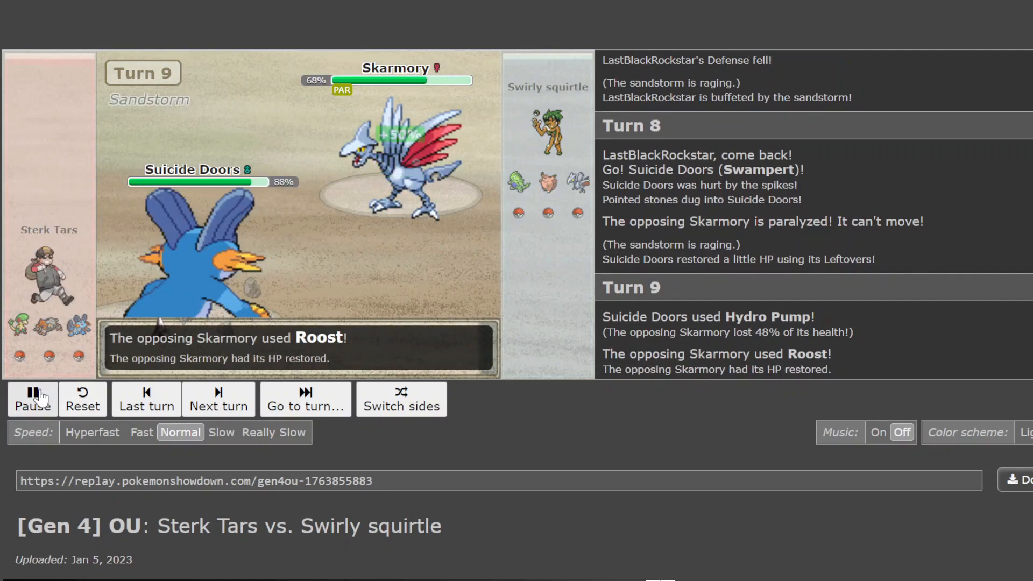
pyautogui.click(32, 399)
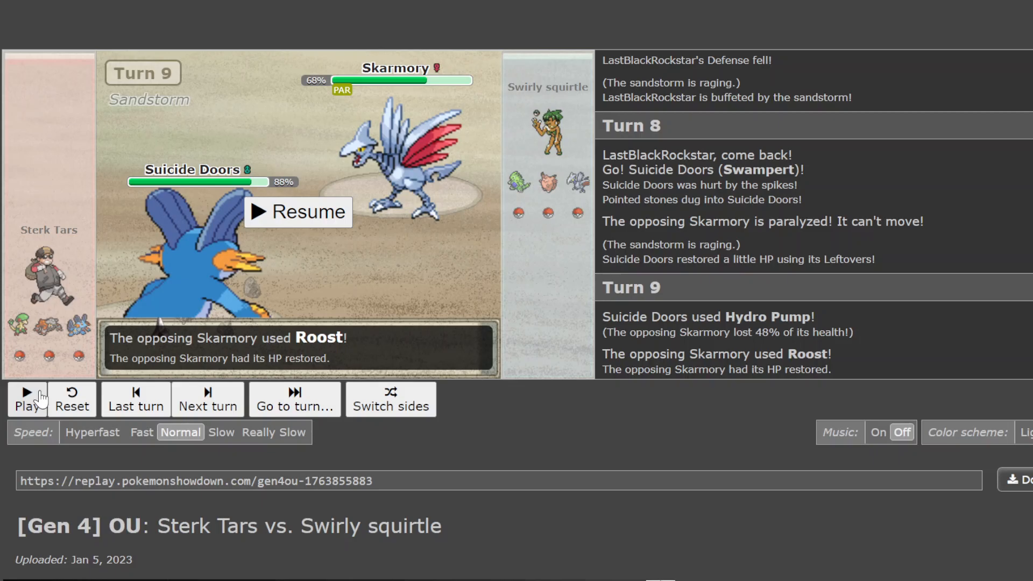
pyautogui.moveTo(313, 227)
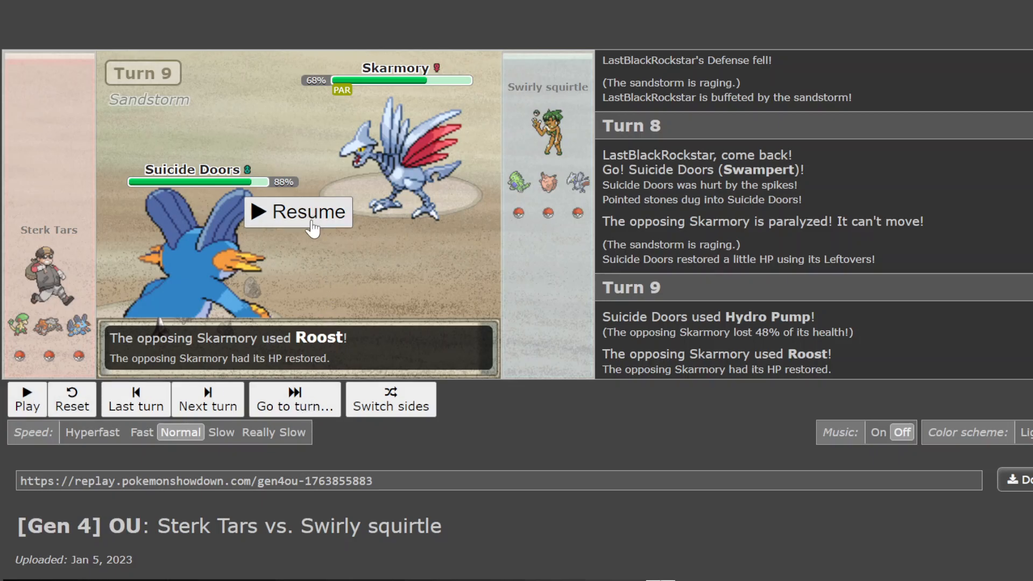
pyautogui.click(298, 212)
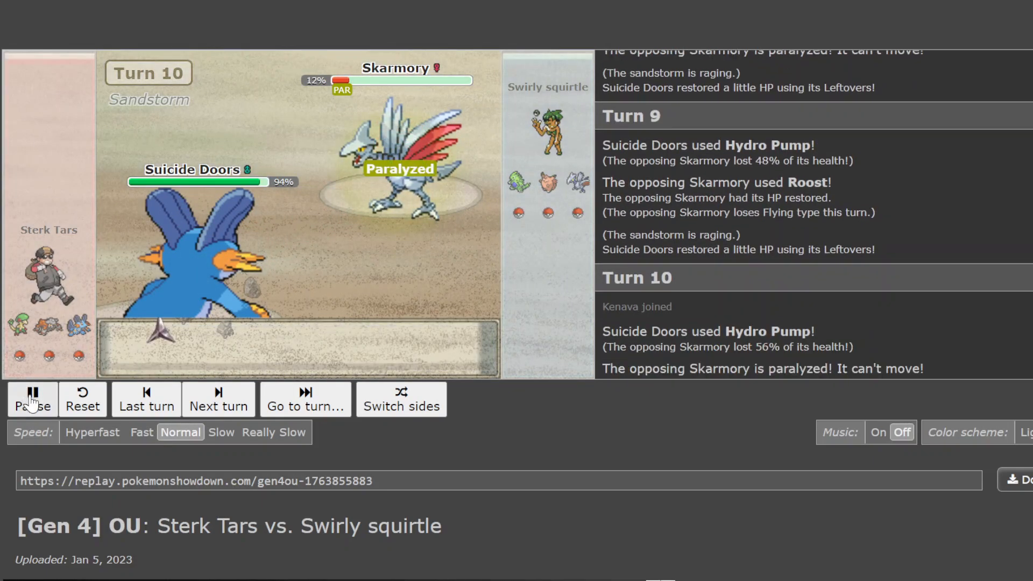
pyautogui.click(31, 399)
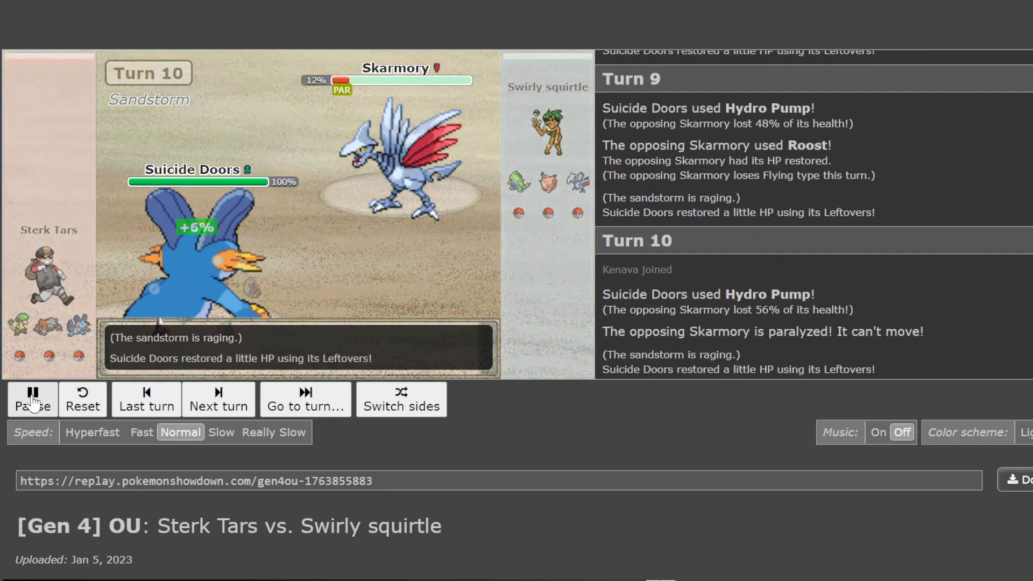
# Step the replay forward through turns 11–14 until Turn 15 begins with Breloom at 25% facing Donphan
pyautogui.click(218, 401)
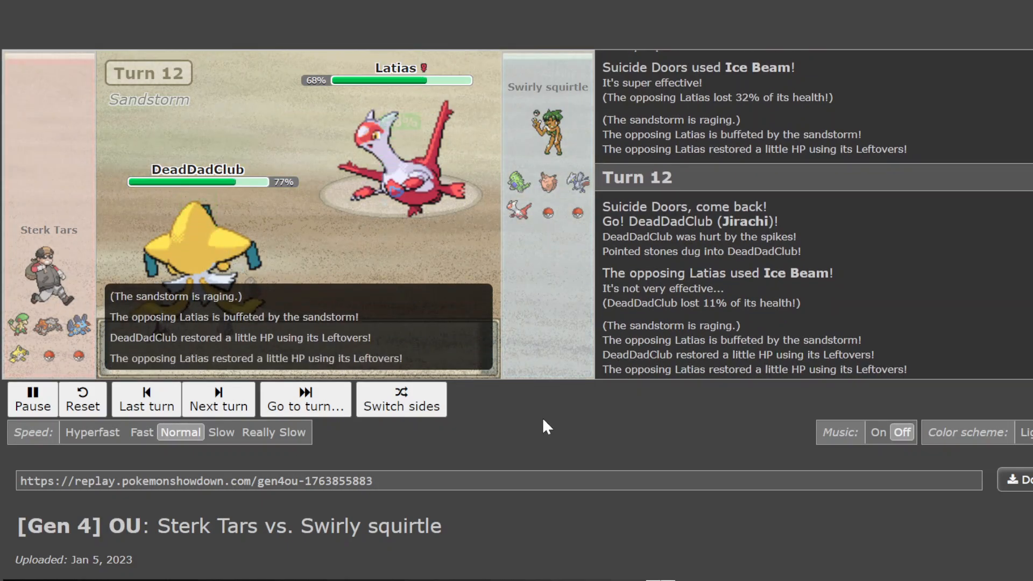
pyautogui.click(218, 399)
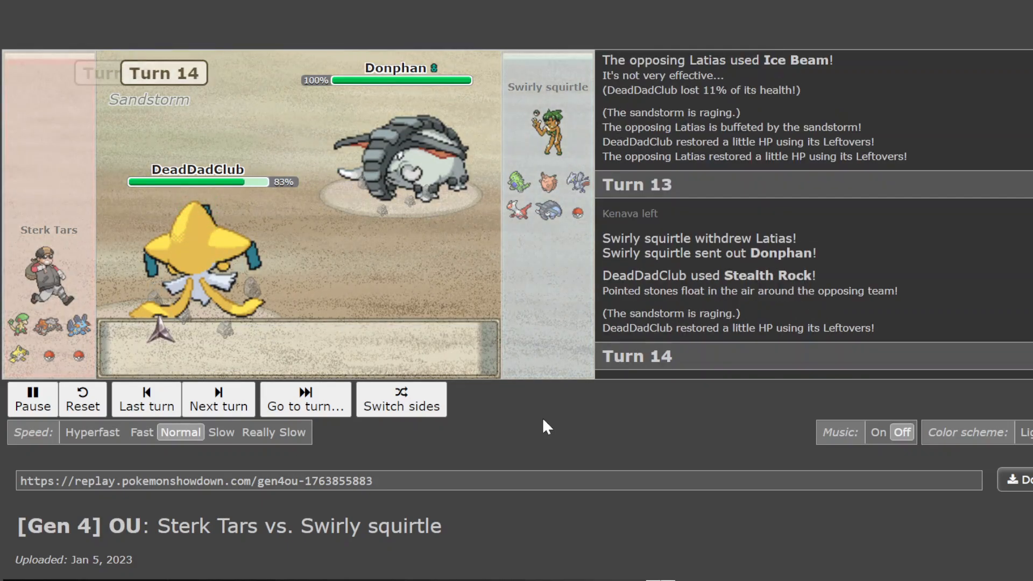
pyautogui.click(219, 399)
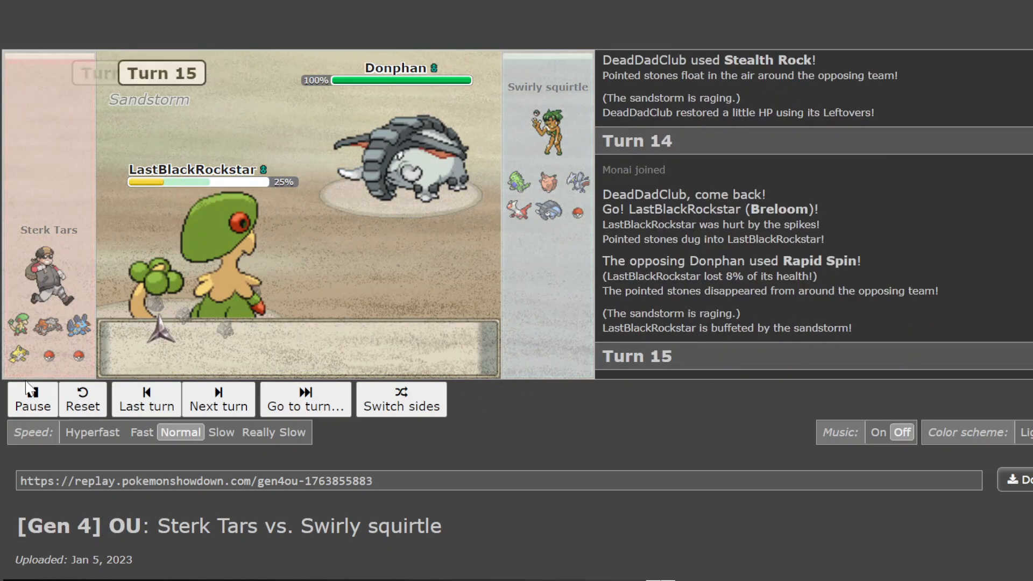
# Pause at turn 15, then step forward to Turn 19 where Swampert's critical Ice Beam drops Latias to 0%
pyautogui.click(32, 399)
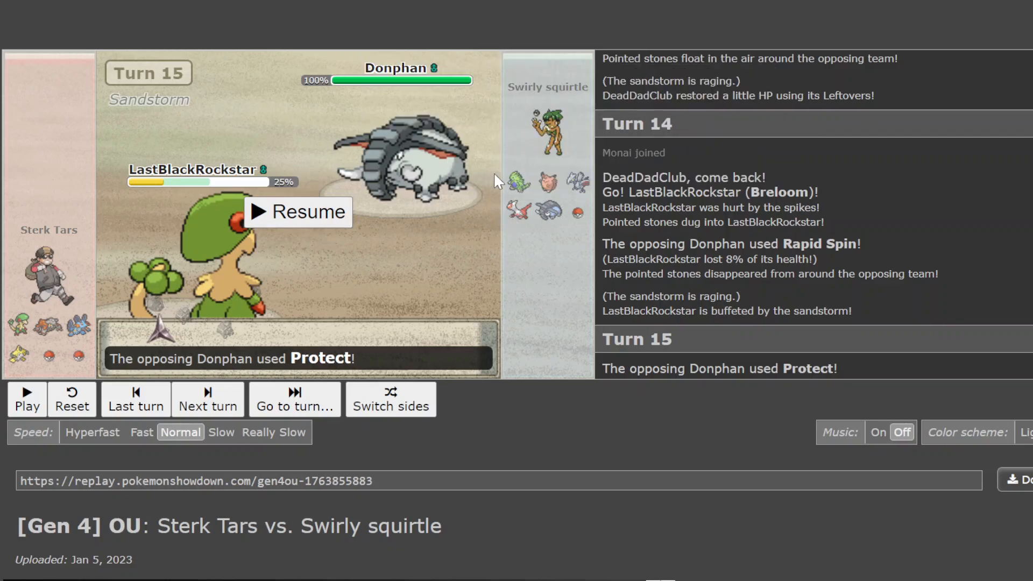
pyautogui.moveTo(395, 178)
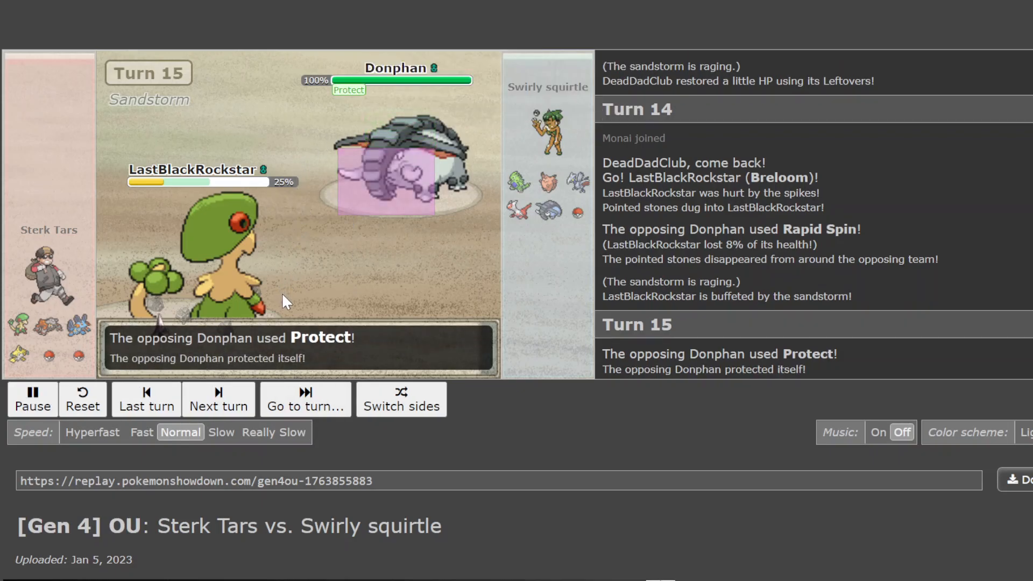
pyautogui.moveTo(518, 209)
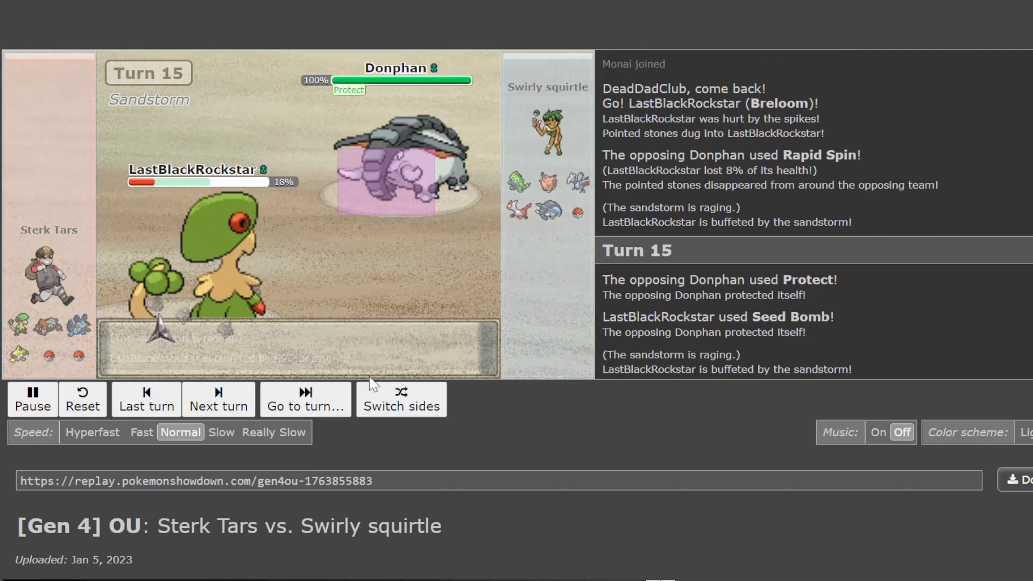
pyautogui.click(218, 398)
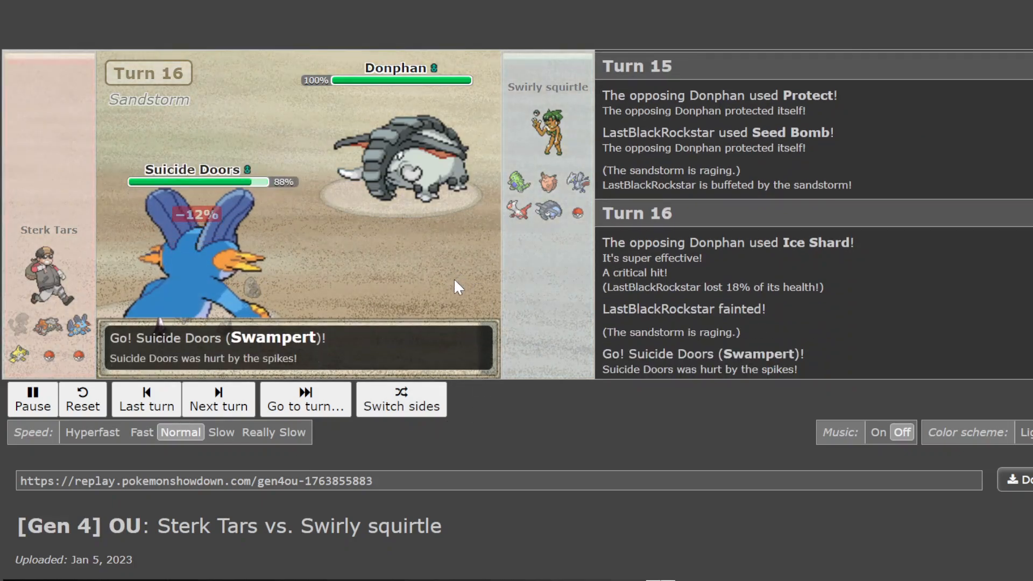
pyautogui.click(219, 399)
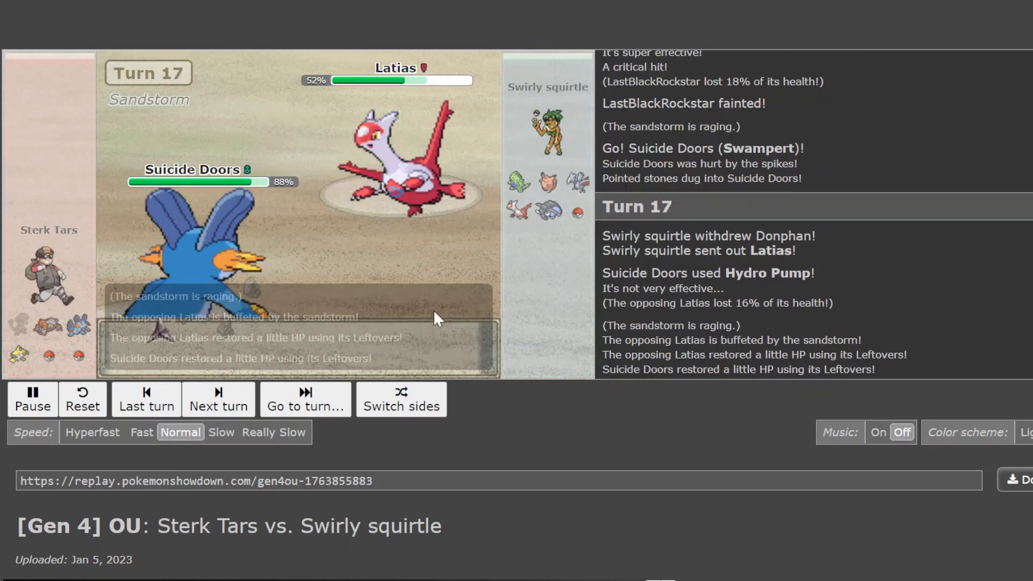
pyautogui.click(219, 398)
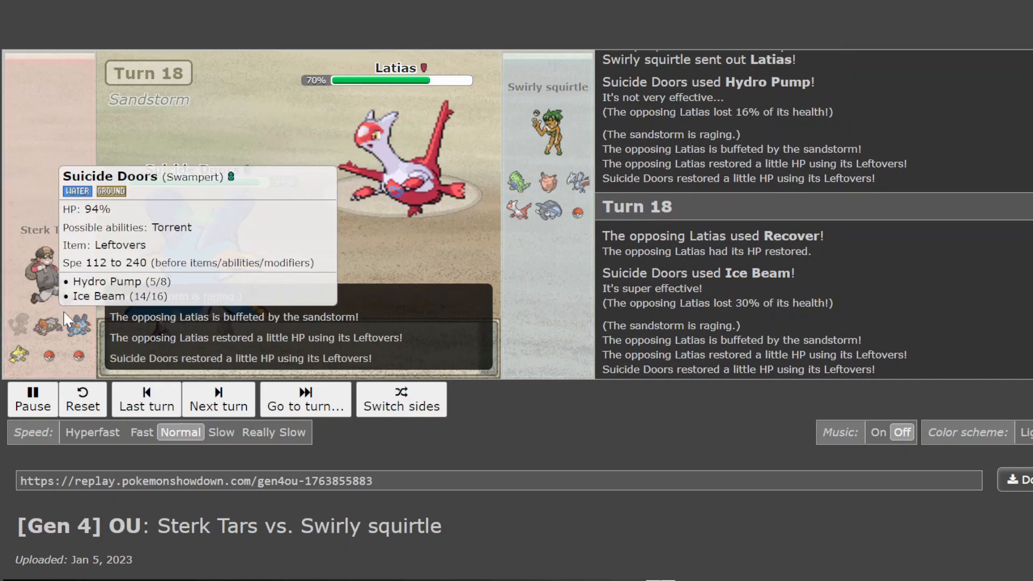
pyautogui.click(218, 398)
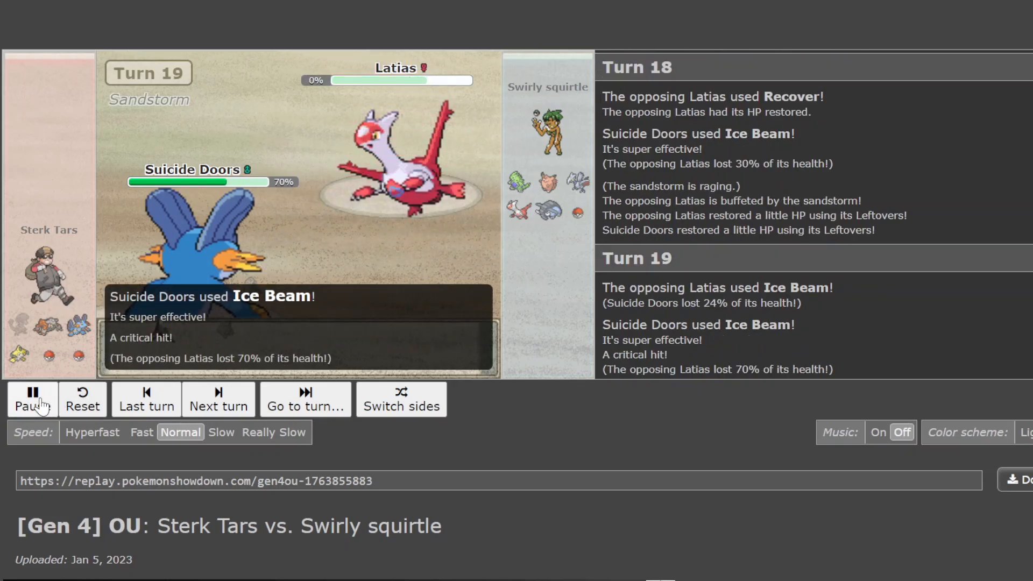
# Pause at turn 19, resume, and step the replay forward through the next several turns
pyautogui.click(31, 398)
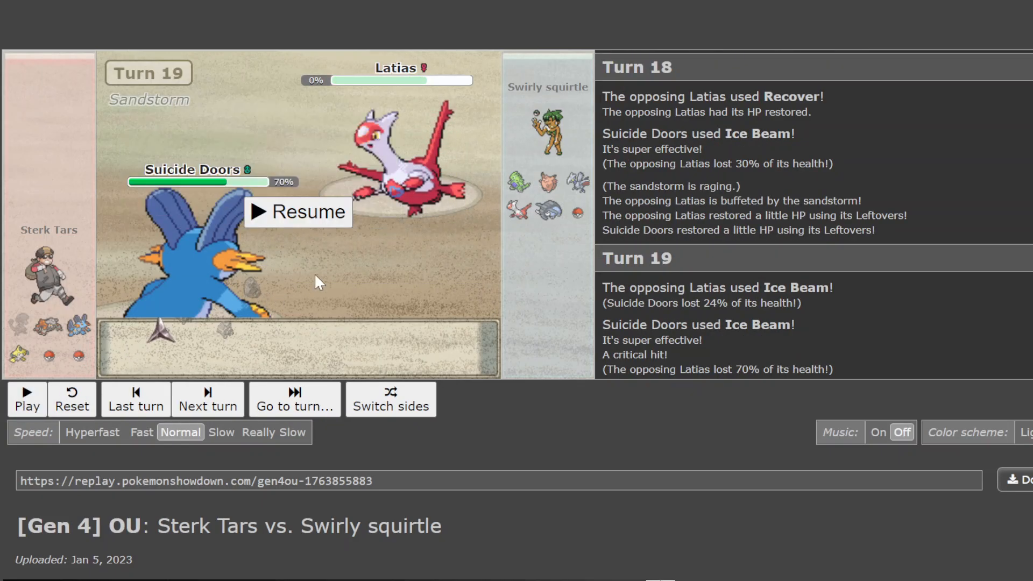
pyautogui.click(297, 212)
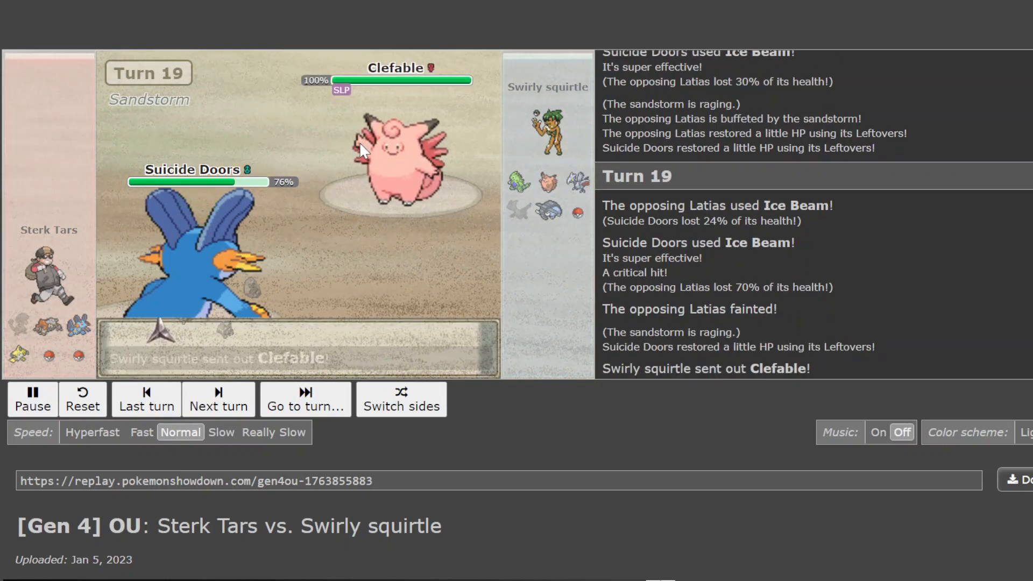
pyautogui.click(219, 399)
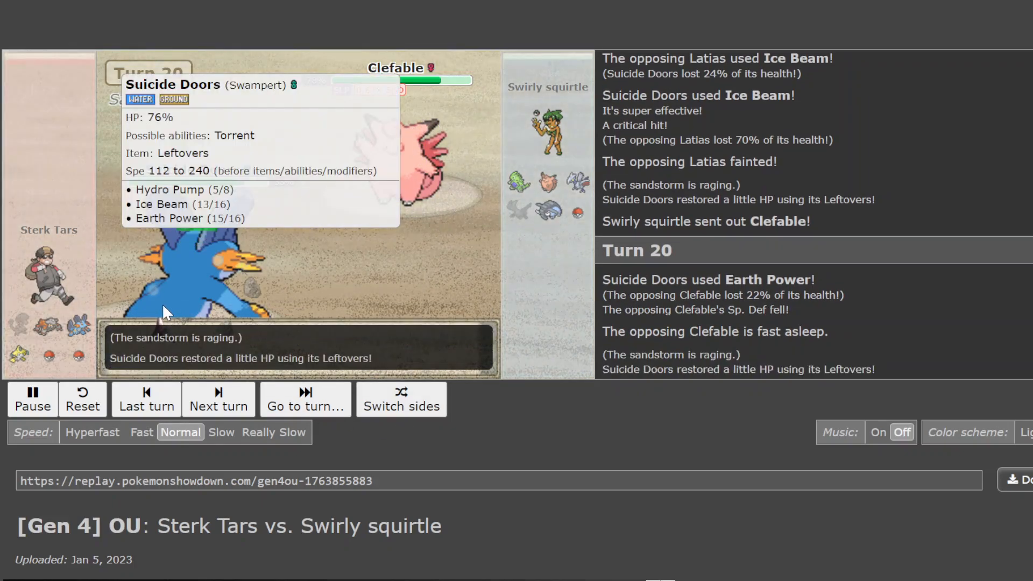
pyautogui.click(218, 398)
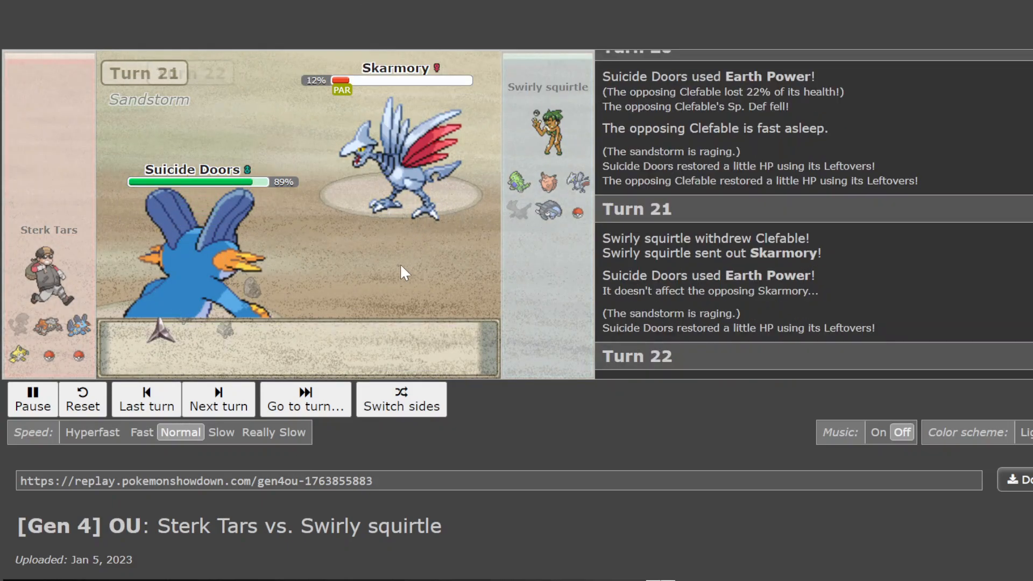
pyautogui.click(219, 398)
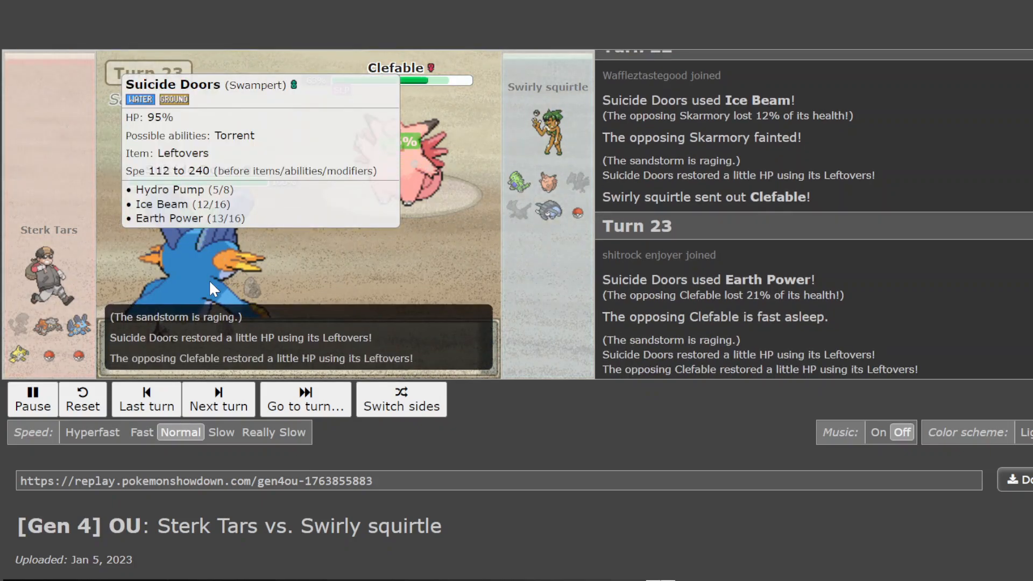
# Keep stepping forward, pausing briefly at turn 26, until Turn 29 begins with Heatran sent out
pyautogui.click(218, 398)
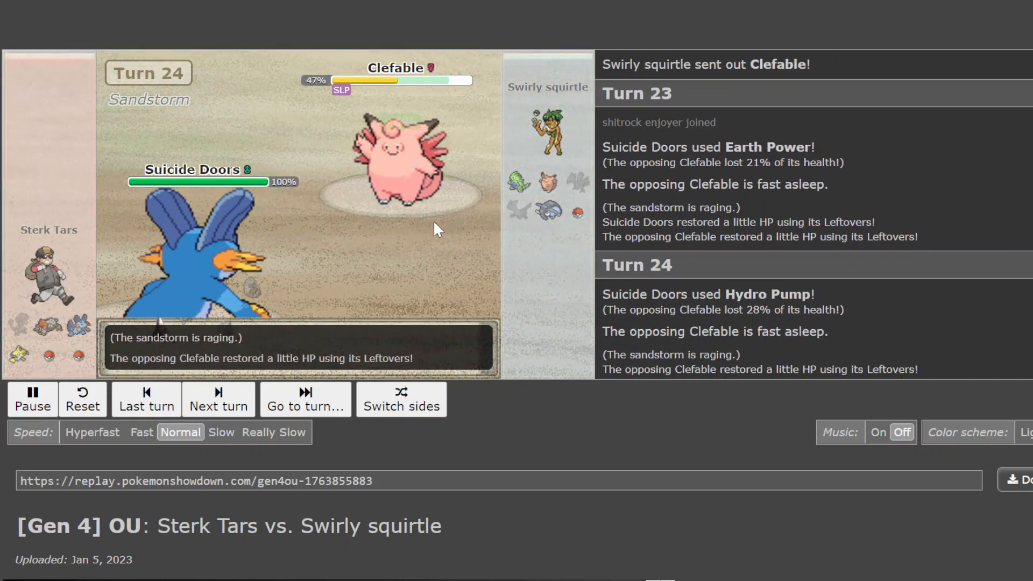
pyautogui.click(218, 398)
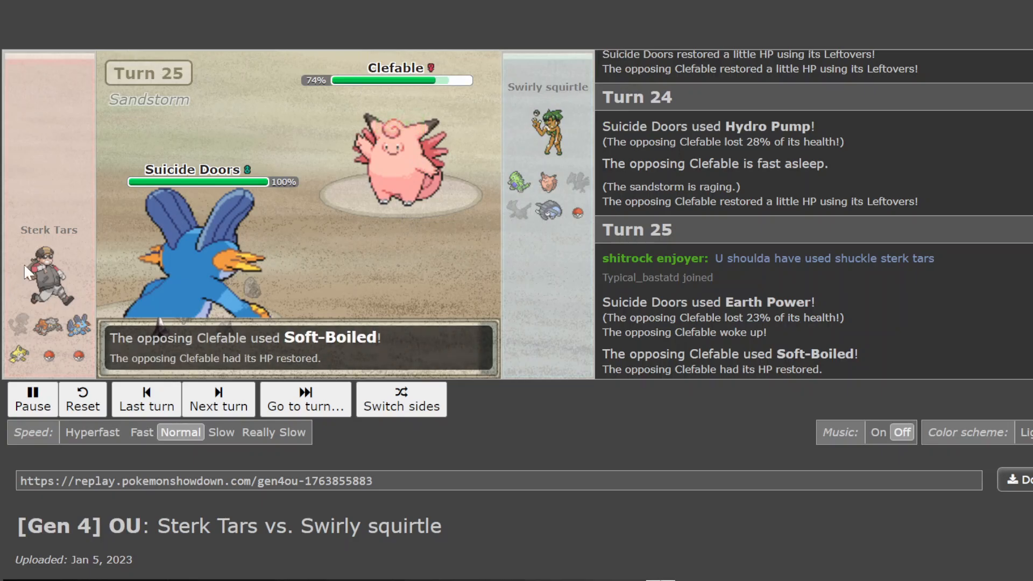
pyautogui.click(219, 398)
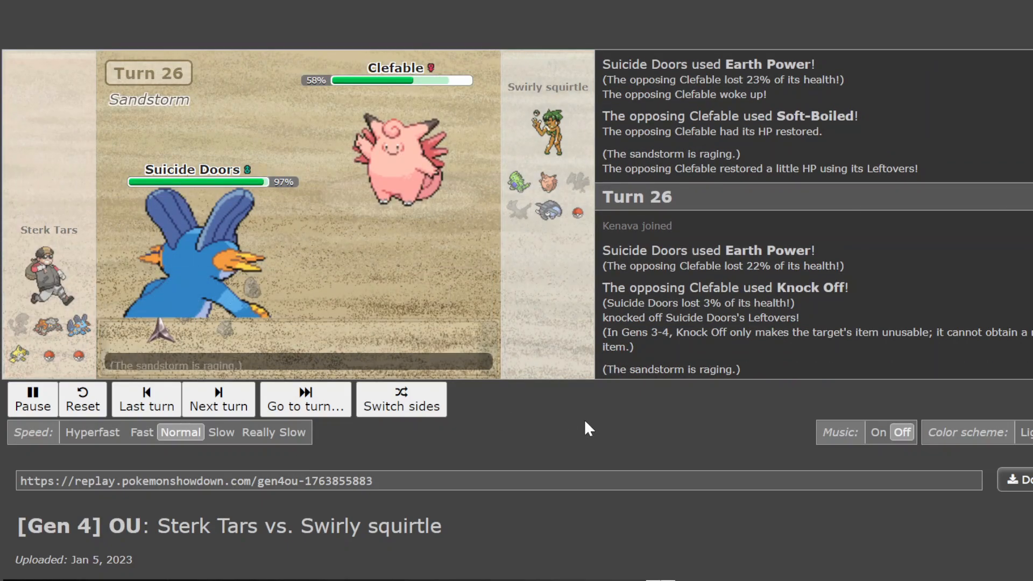
pyautogui.click(218, 400)
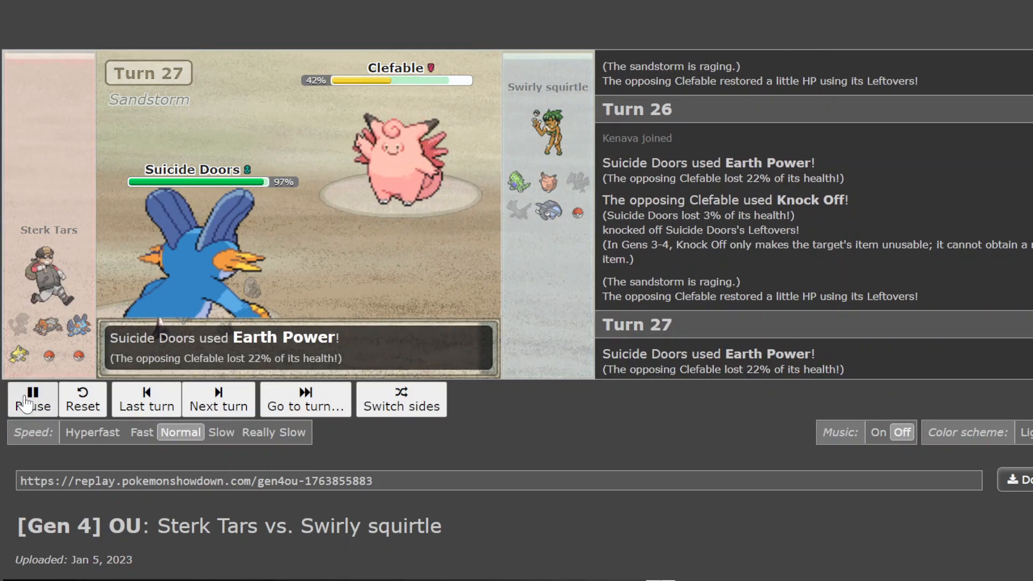
pyautogui.click(31, 394)
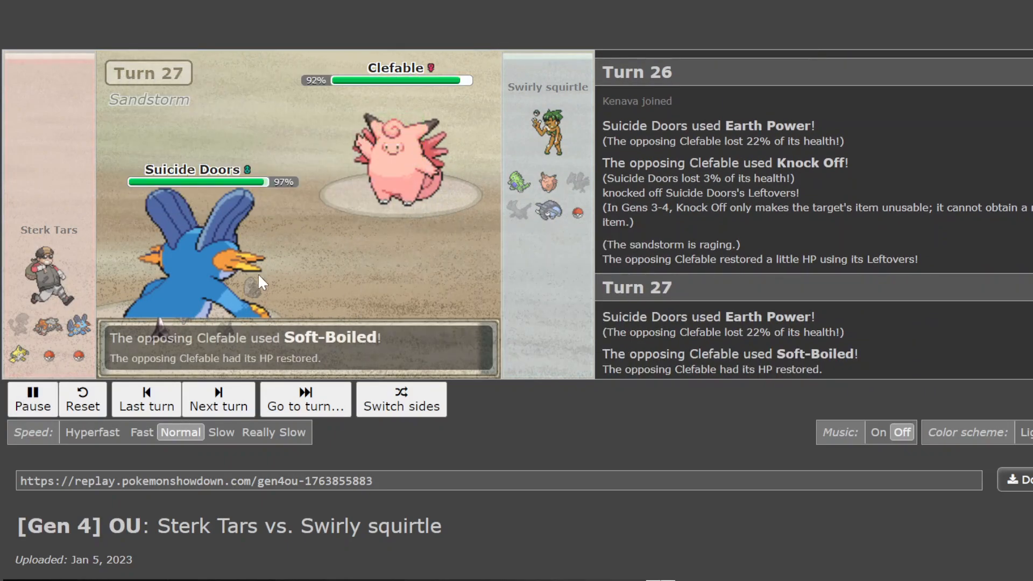
pyautogui.click(218, 398)
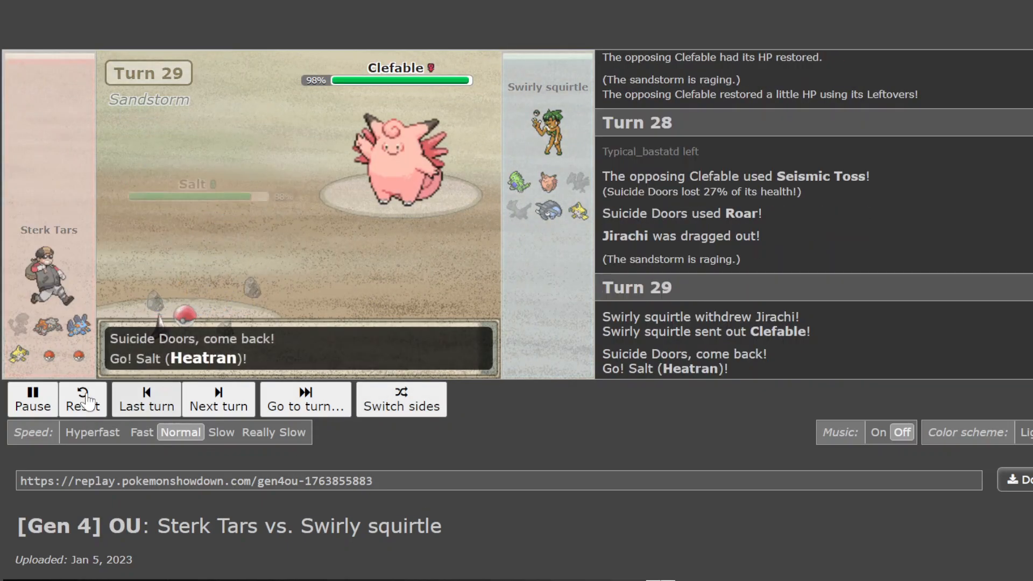
# Pause at turn 29 to inspect the teams, then resume into Turn 30 where Fire Blast burns Tyranitar to 18%
pyautogui.click(32, 398)
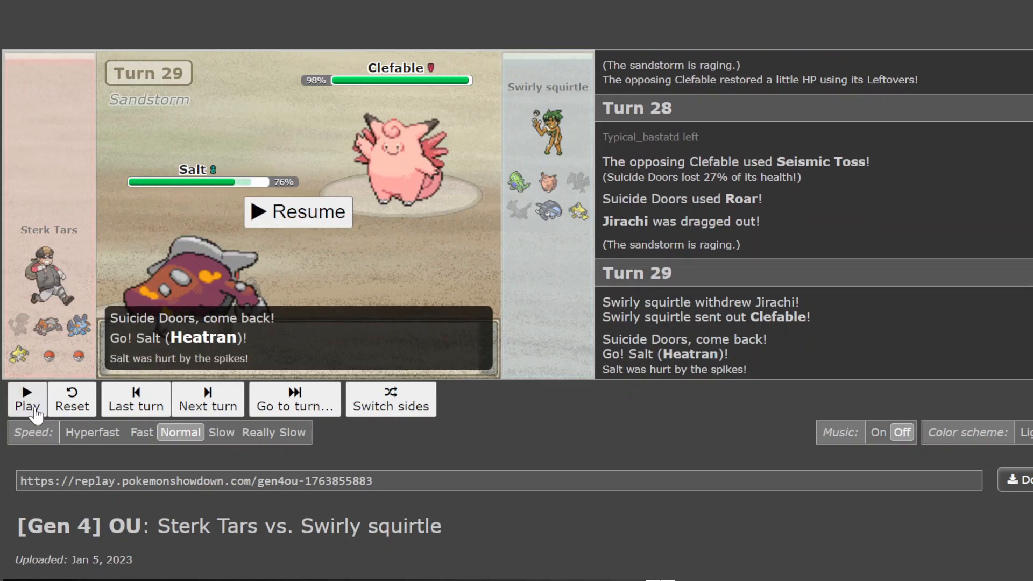
pyautogui.moveTo(14, 356)
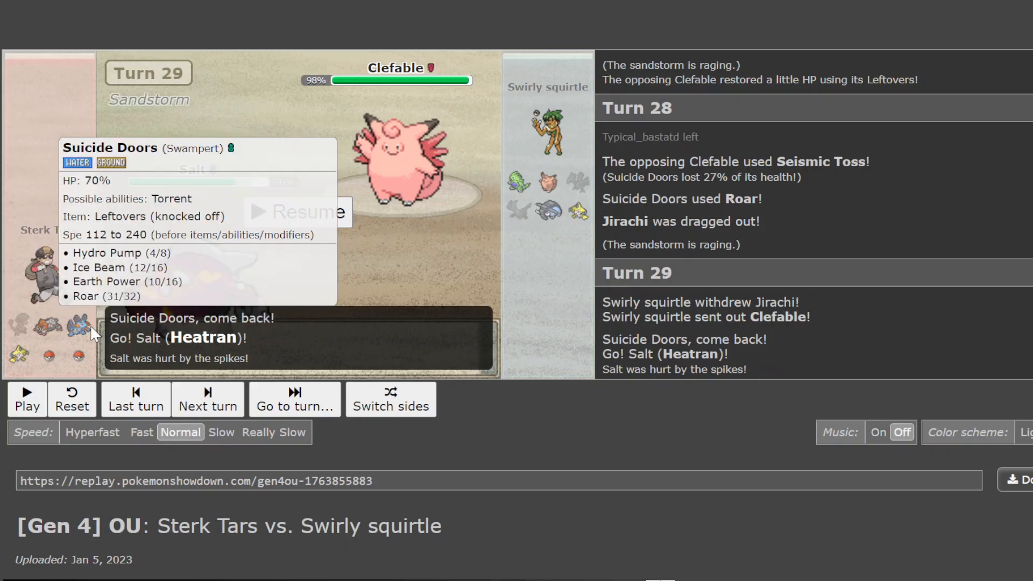
pyautogui.moveTo(28, 309)
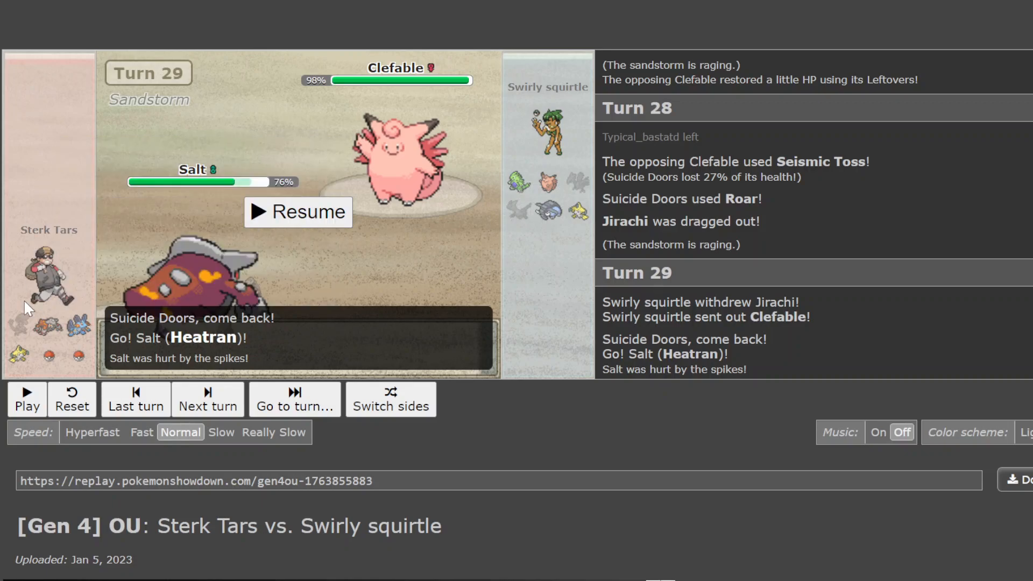
pyautogui.moveTo(59, 323)
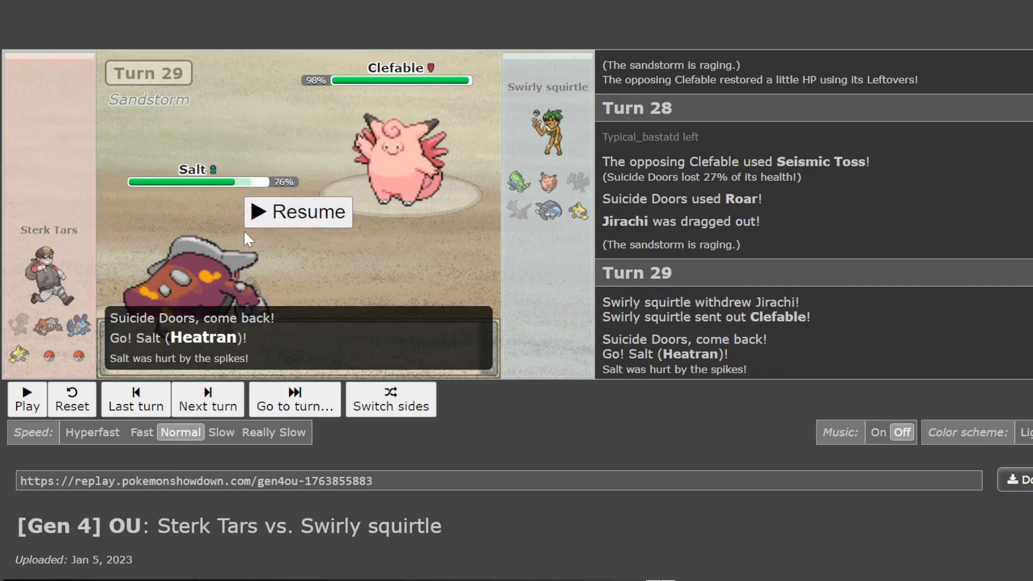
pyautogui.click(297, 212)
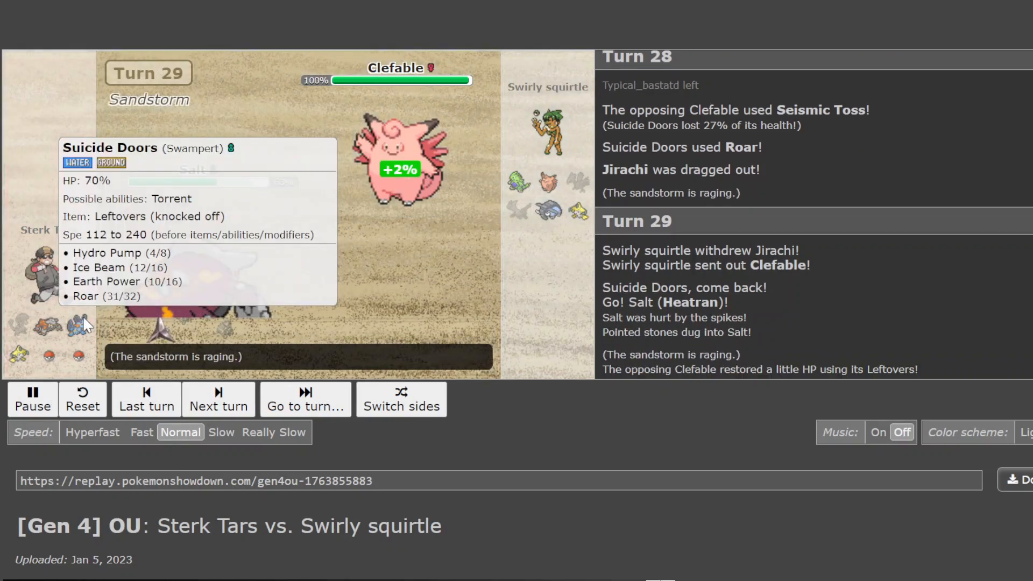
pyautogui.click(219, 399)
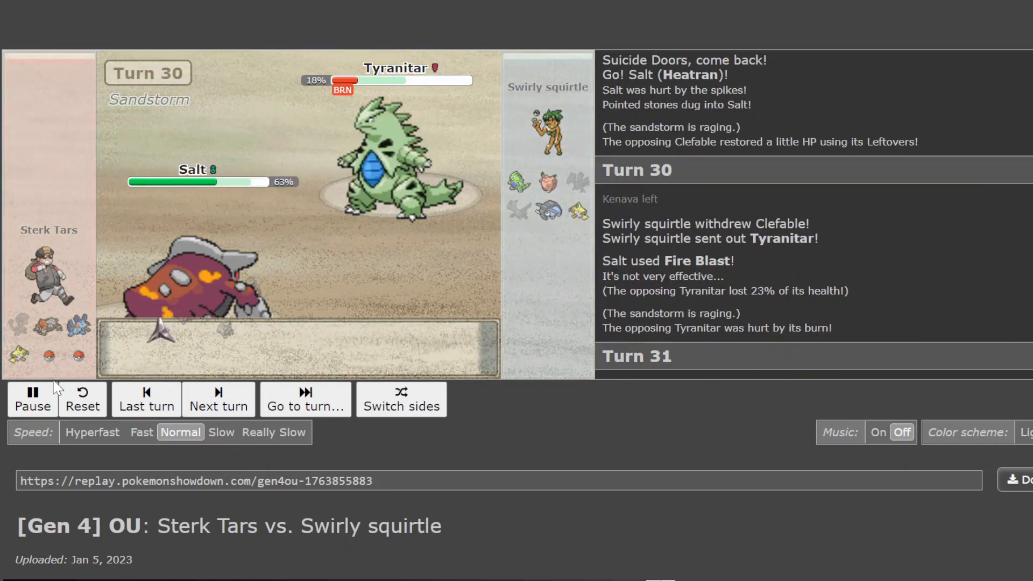
# Pause briefly at turn 30, then play through to Turn 39 where Ice Punch freezes Donphan at 74%
pyautogui.click(31, 398)
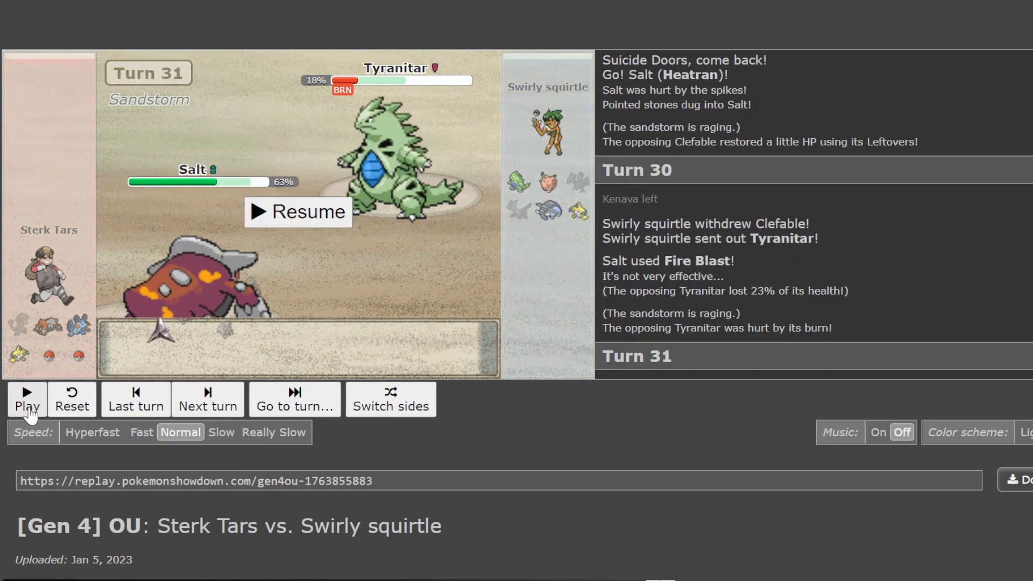
pyautogui.click(26, 398)
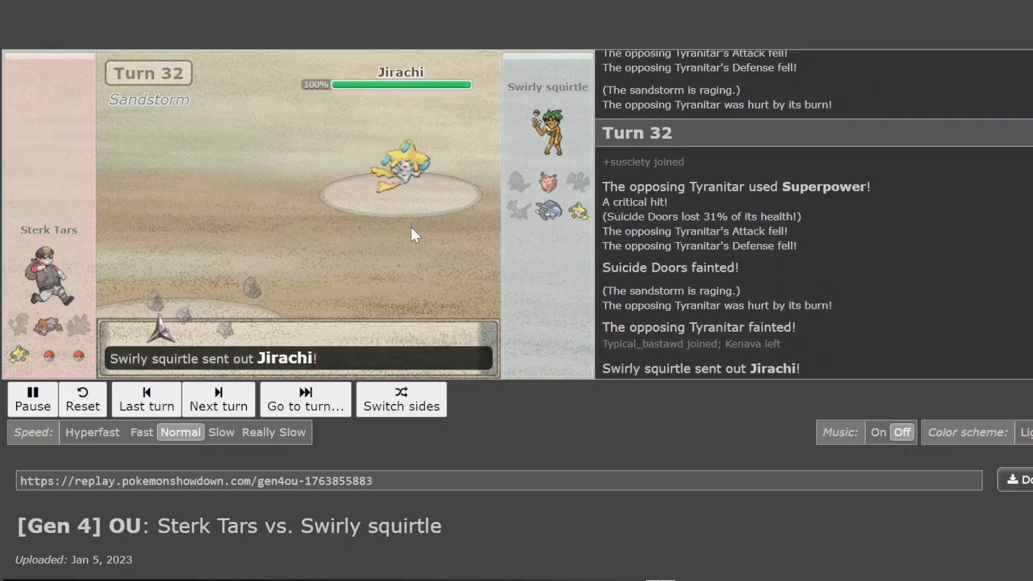
pyautogui.click(218, 398)
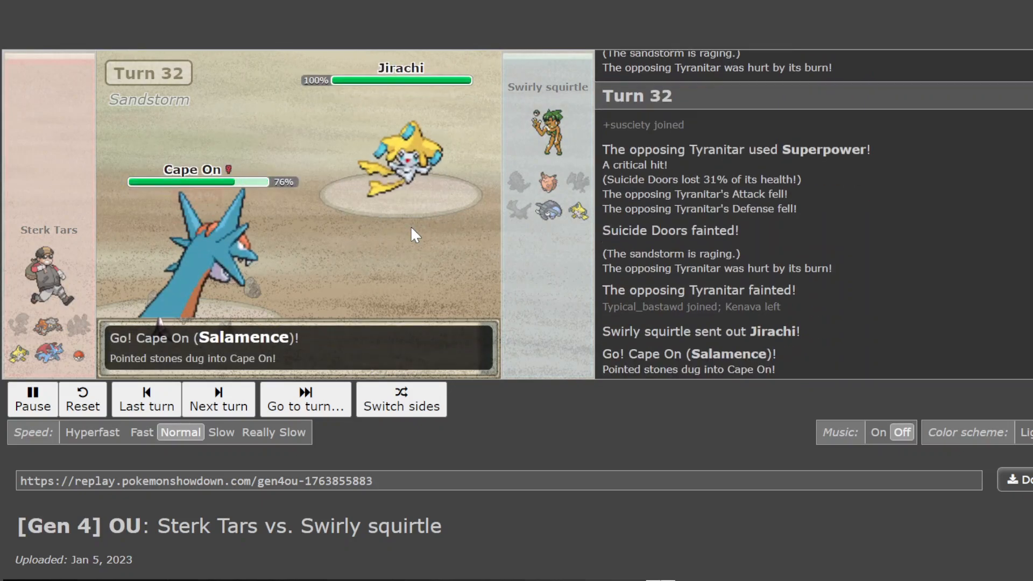
pyautogui.click(219, 398)
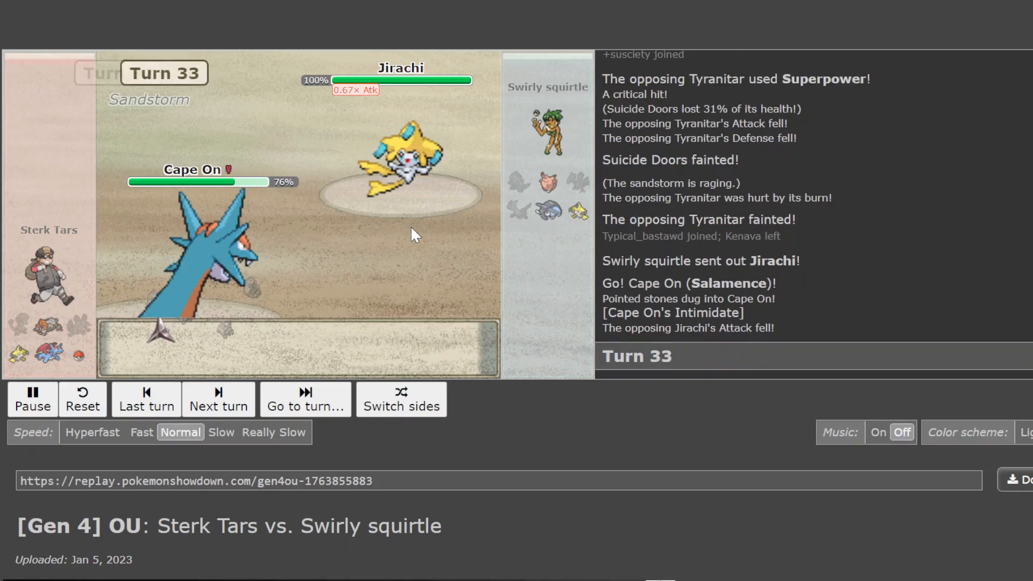
pyautogui.click(219, 398)
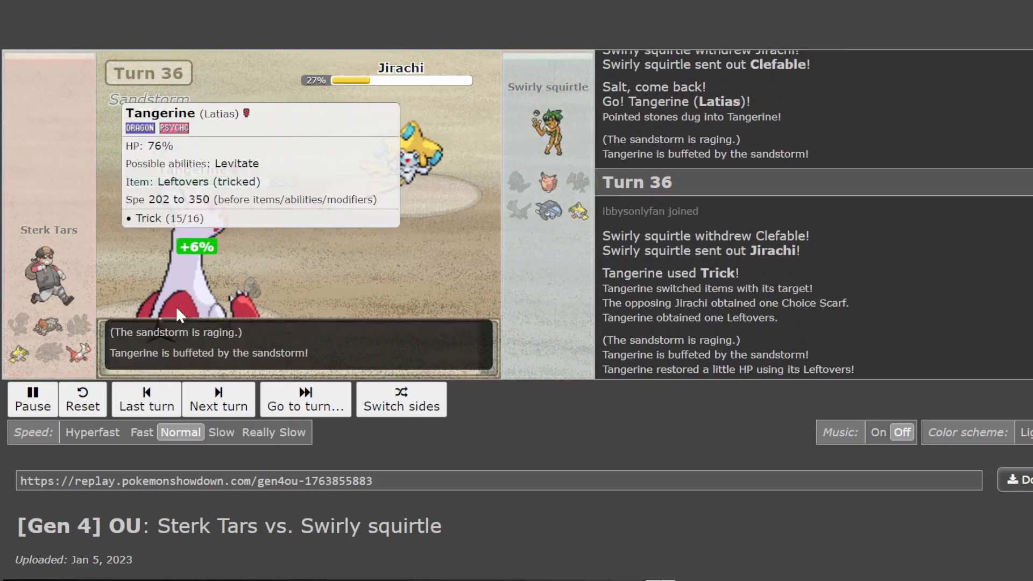
pyautogui.click(218, 401)
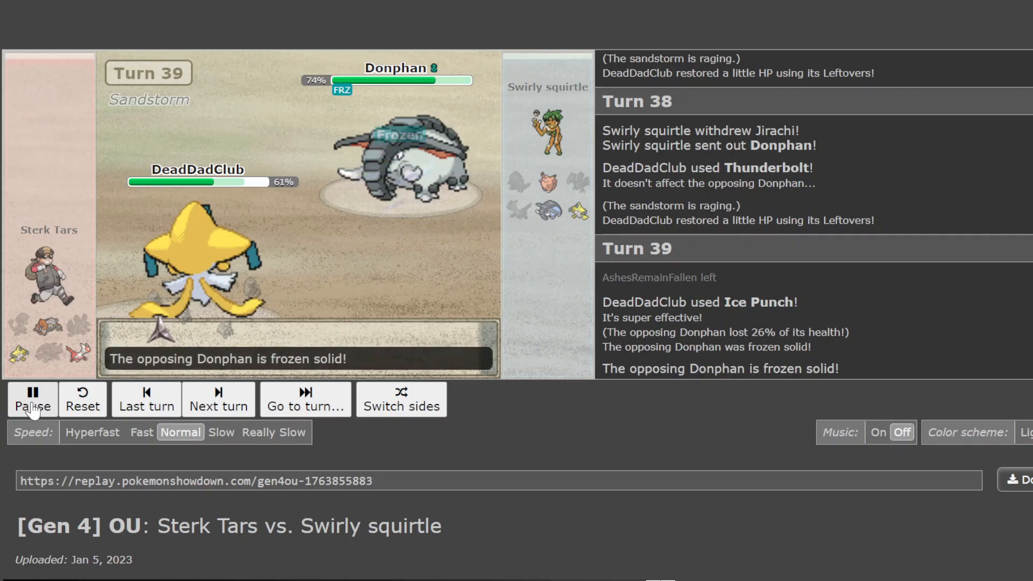
# Let the replay run from turn 39 to turn 46, where Jirachi's Iron Head wins it for Swirly squirtle
pyautogui.click(31, 401)
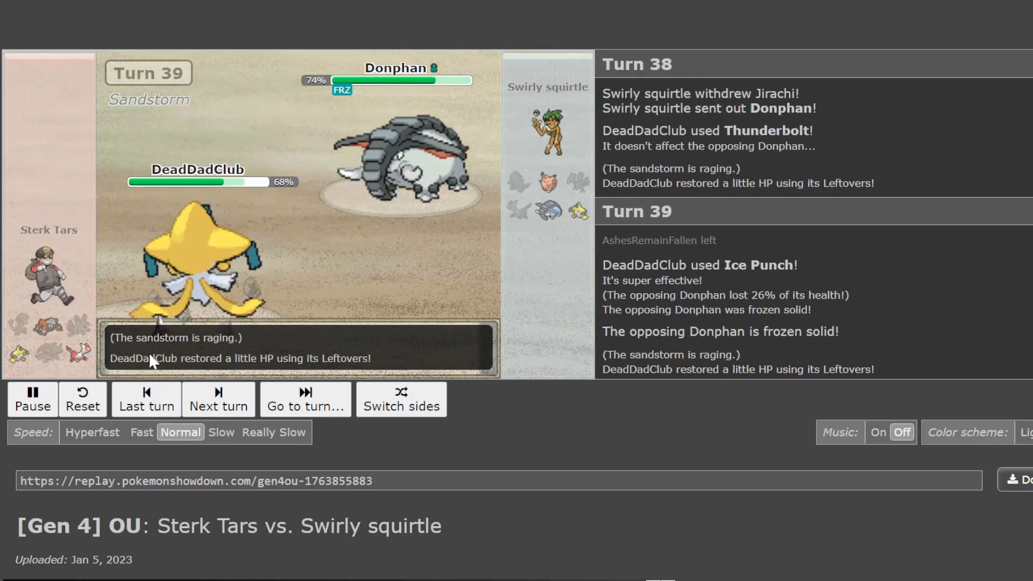
pyautogui.click(218, 398)
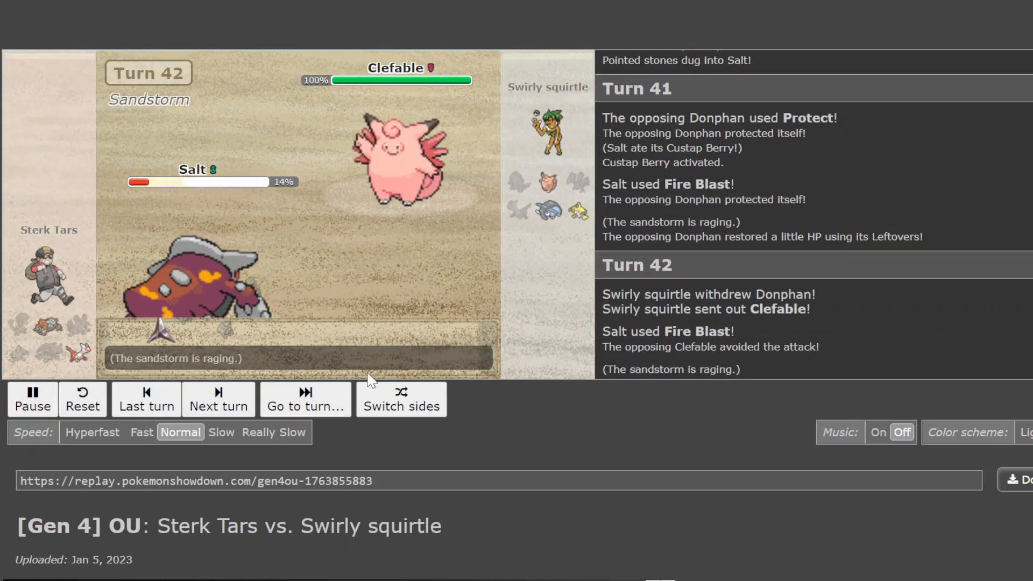
pyautogui.click(219, 398)
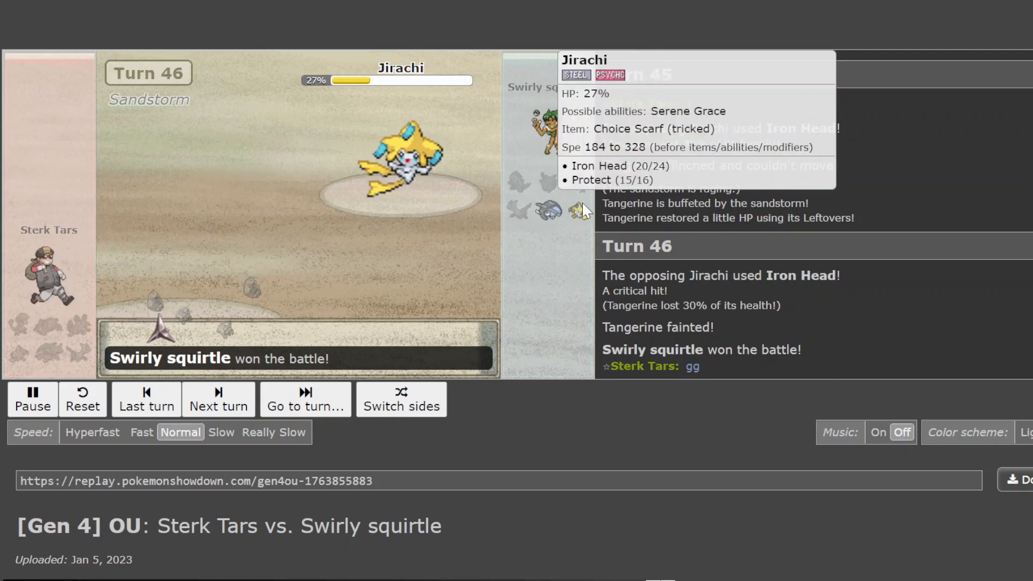
pyautogui.moveTo(30, 336)
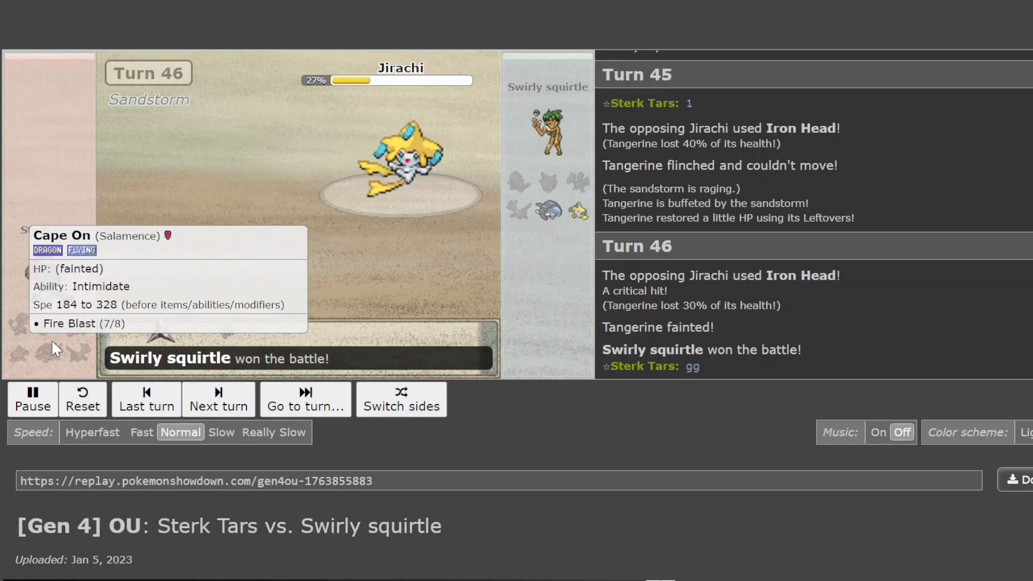
pyautogui.moveTo(342, 322)
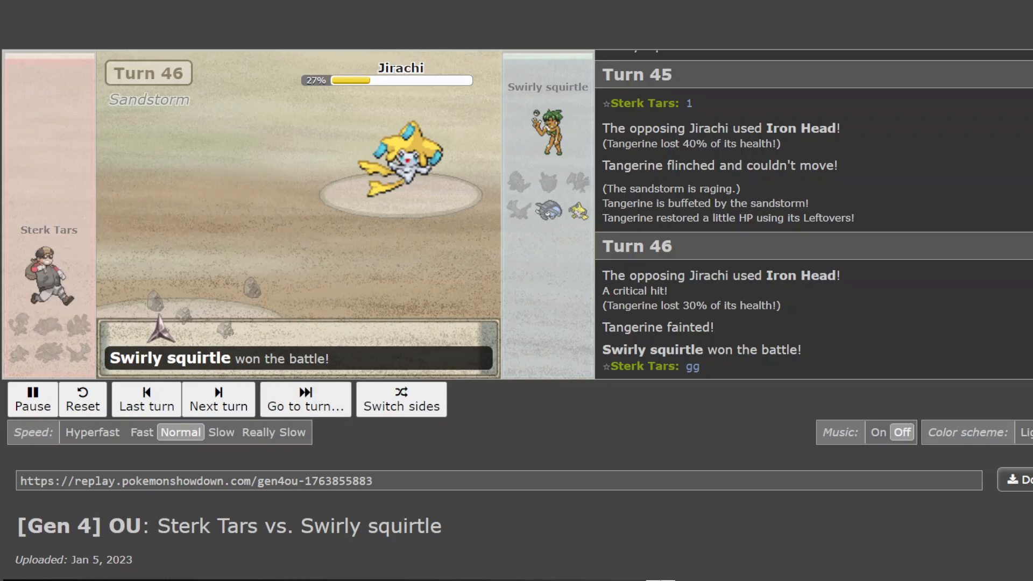
pyautogui.moveTo(51, 262)
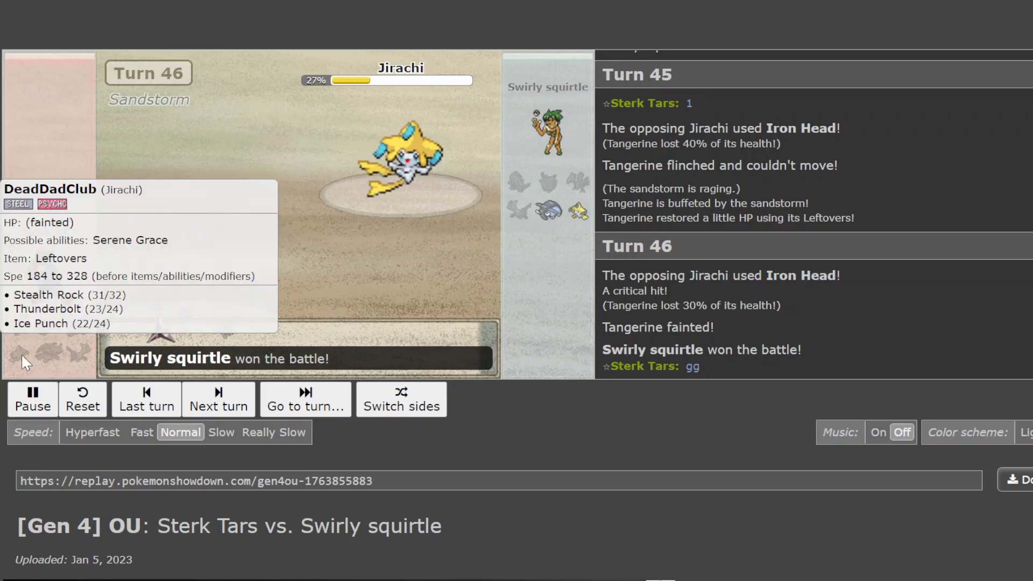